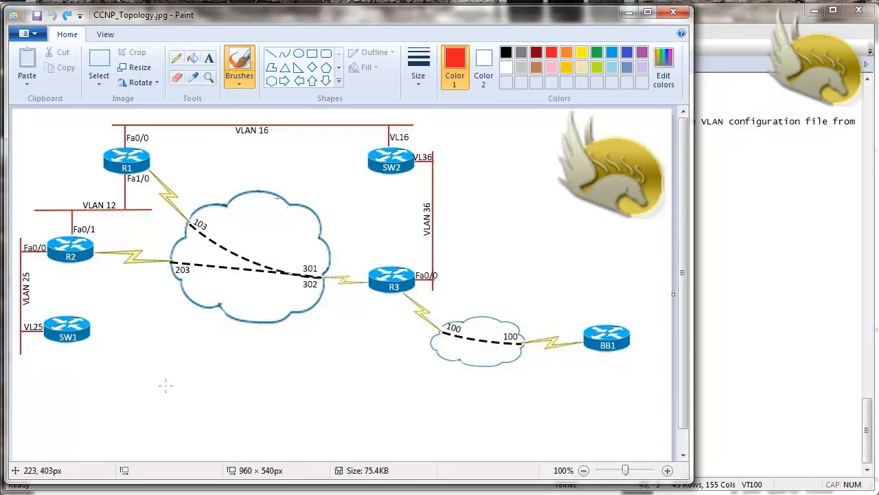
{"action": "mouse_move", "coordinate": [171, 374]}
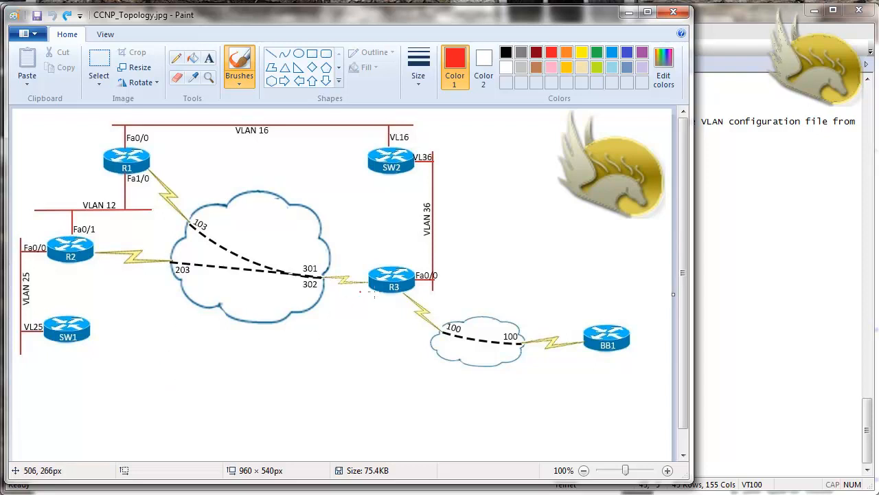
{"action": "mouse_move", "coordinate": [401, 283]}
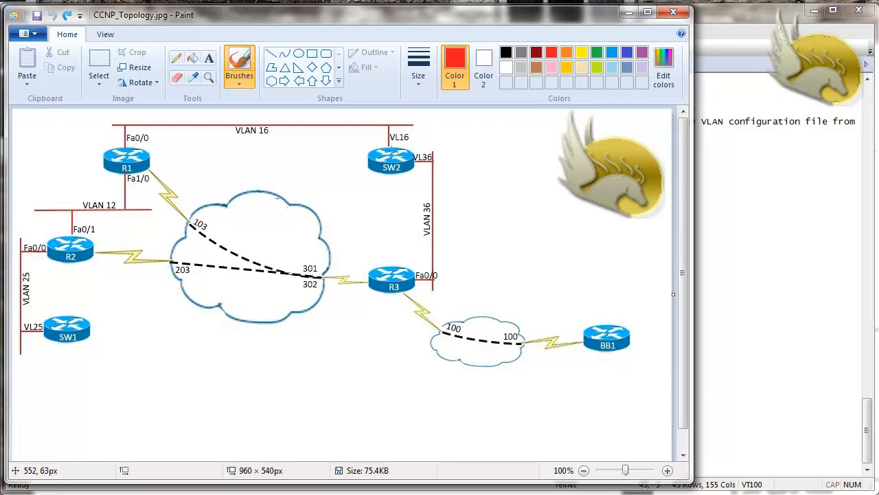
{"action": "mouse_move", "coordinate": [392, 276]}
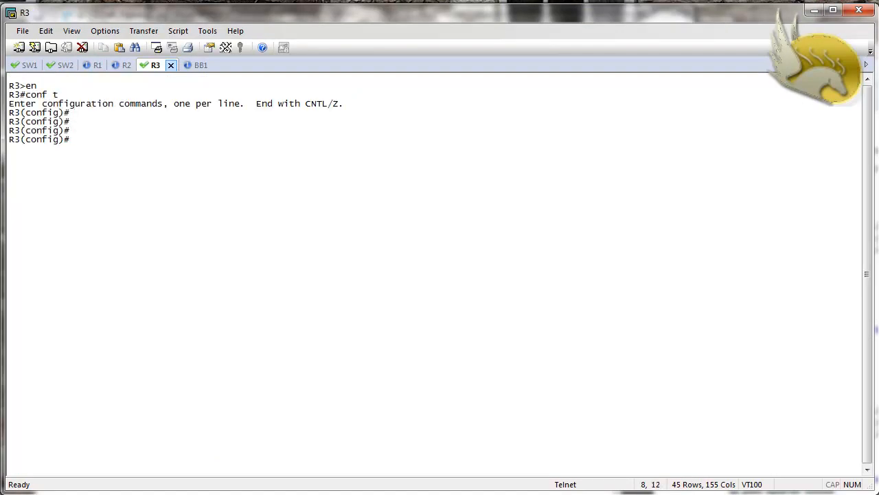
- Apply 'ip pim ssm range SSM_CUSTOM_RANGE' on R3 and copy the ACL name for reuse
{"action": "type", "text": "ip p"}
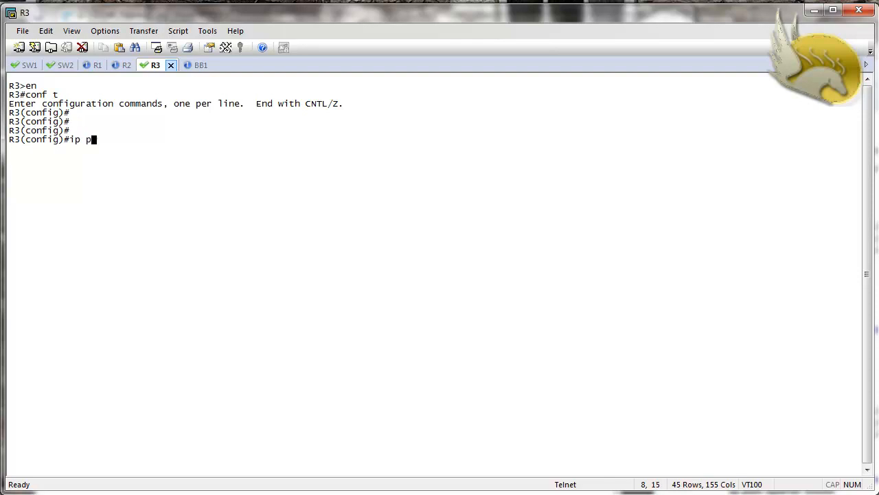
{"action": "type", "text": "im ssm"}
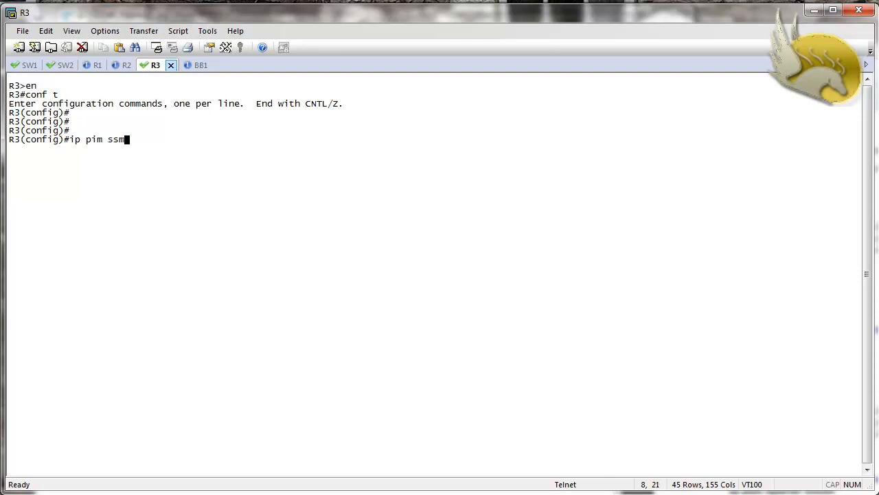
{"action": "type", "text": "\" \""}
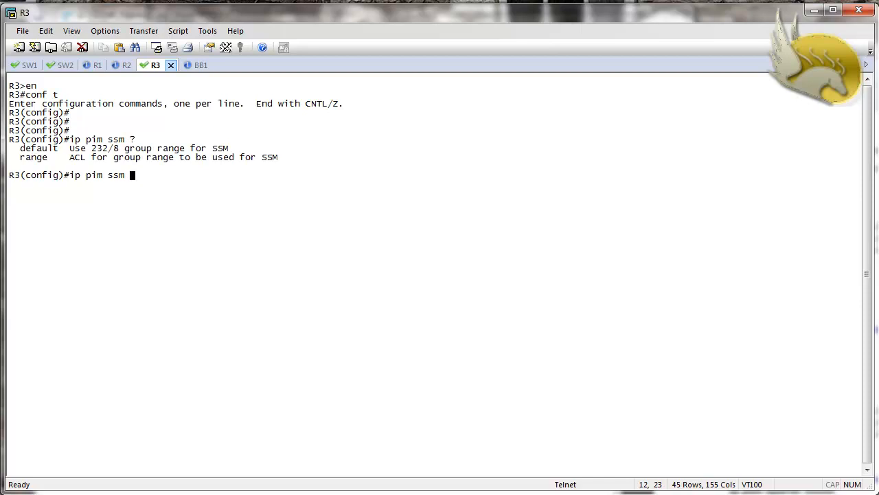
{"action": "mouse_move", "coordinate": [78, 162]}
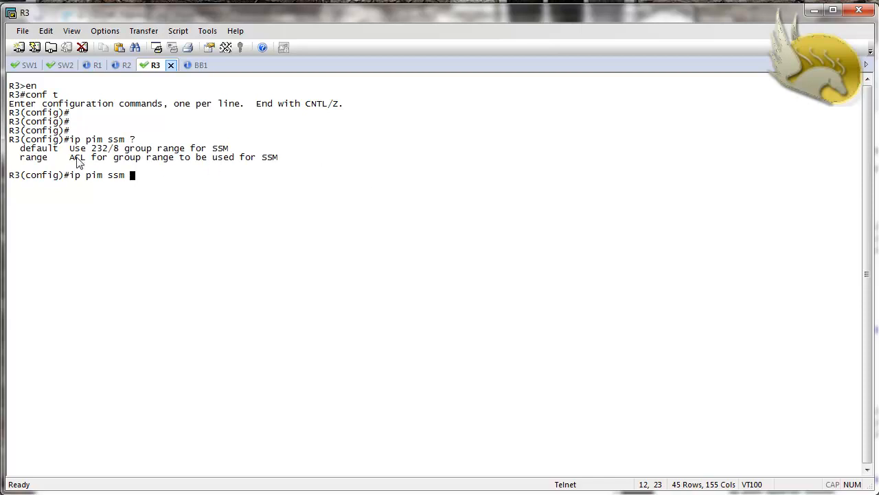
{"action": "mouse_move", "coordinate": [151, 158]}
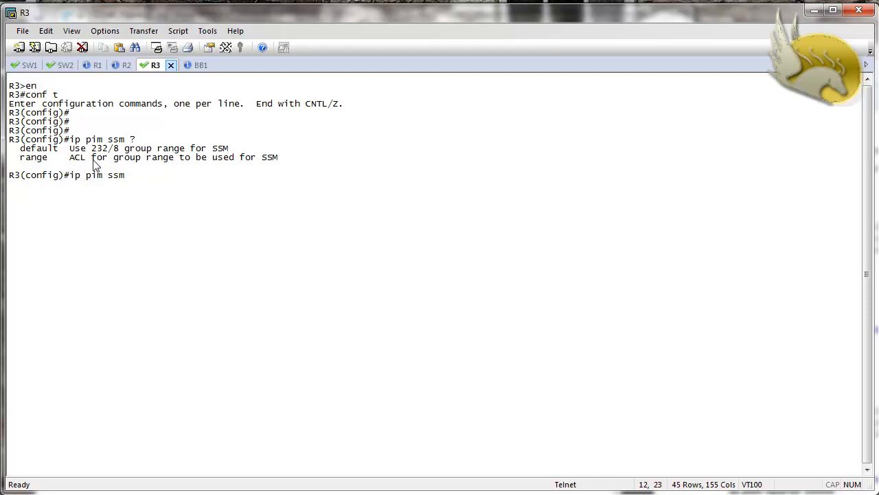
{"action": "mouse_move", "coordinate": [140, 169]}
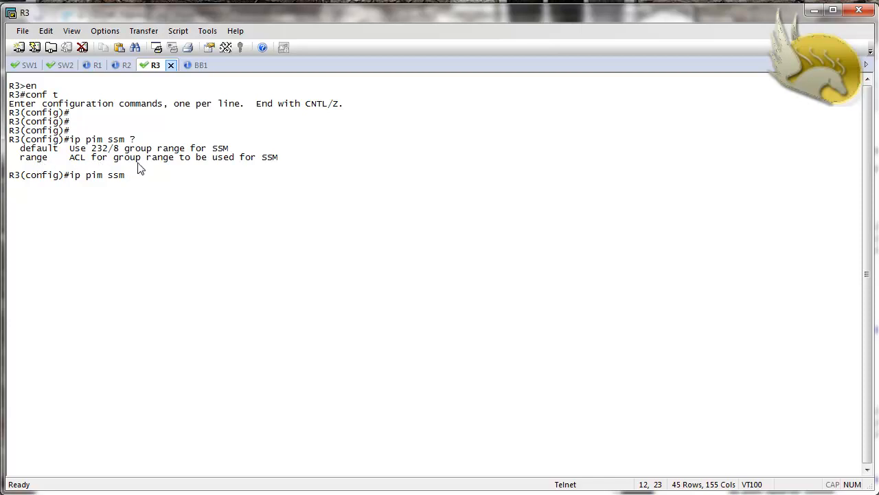
{"action": "mouse_move", "coordinate": [272, 184]}
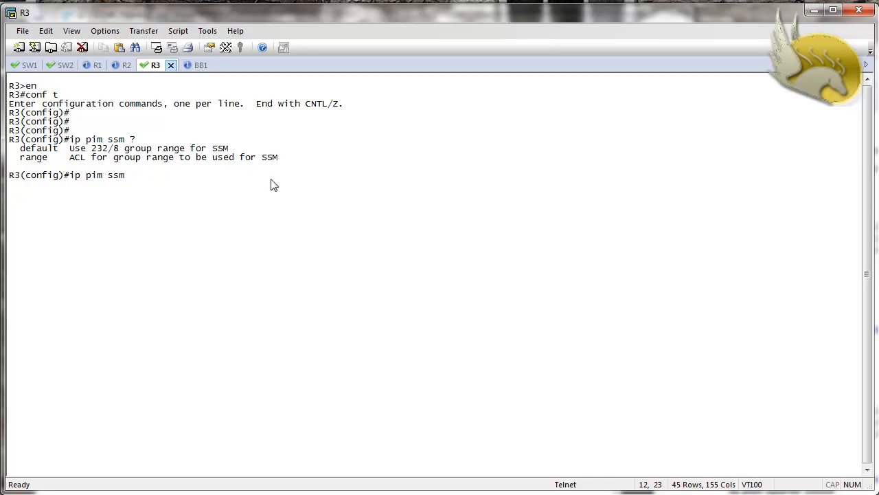
{"action": "type", "text": "range"}
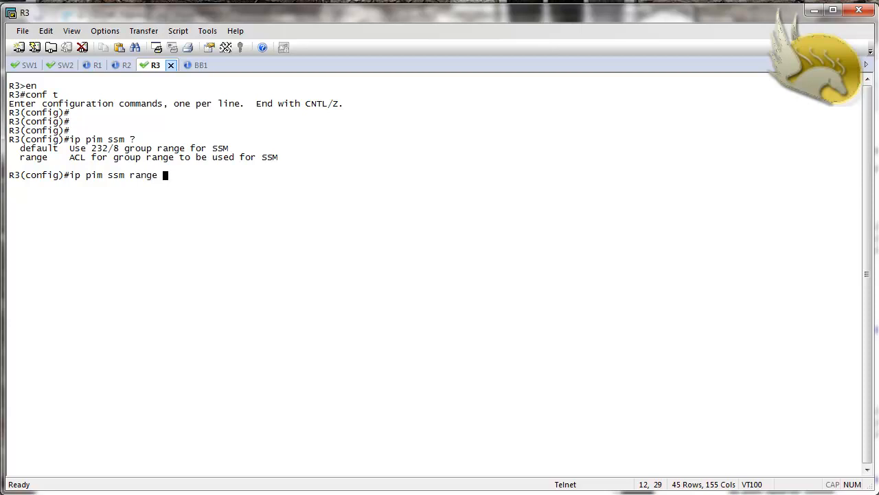
{"action": "type", "text": "SSM_RANGE"}
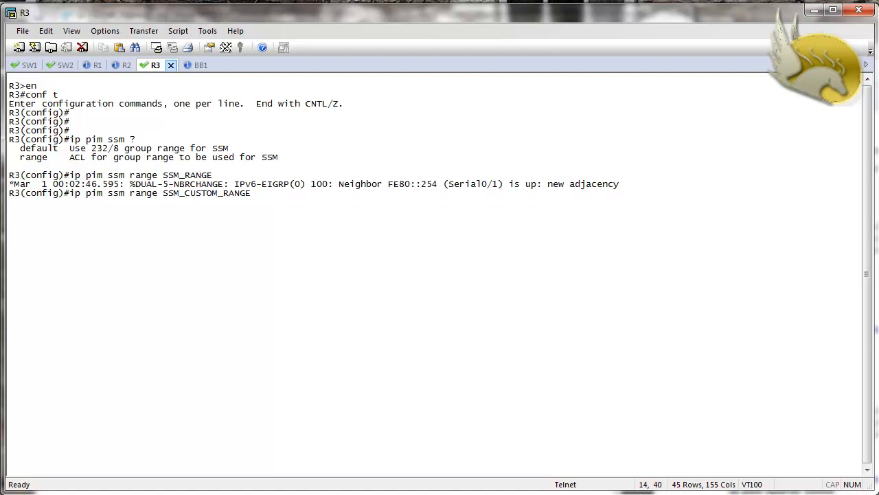
{"action": "key", "text": "enter"}
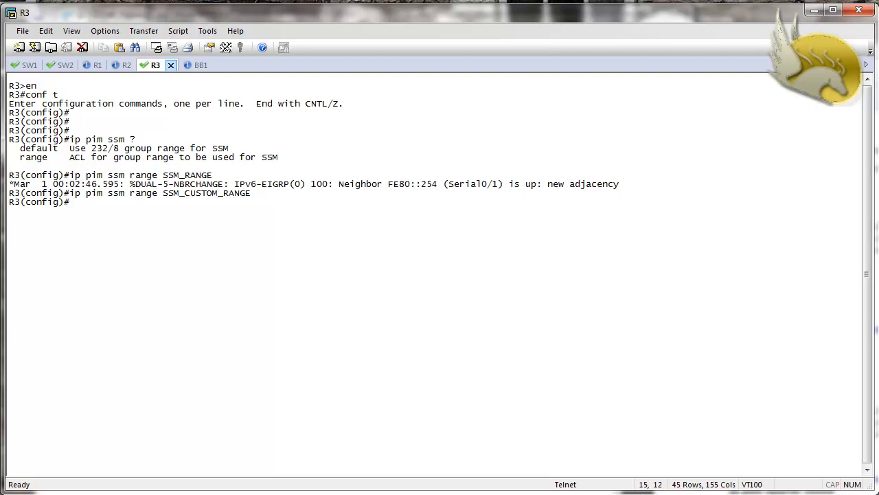
{"action": "double_click", "coordinate": [207, 192]}
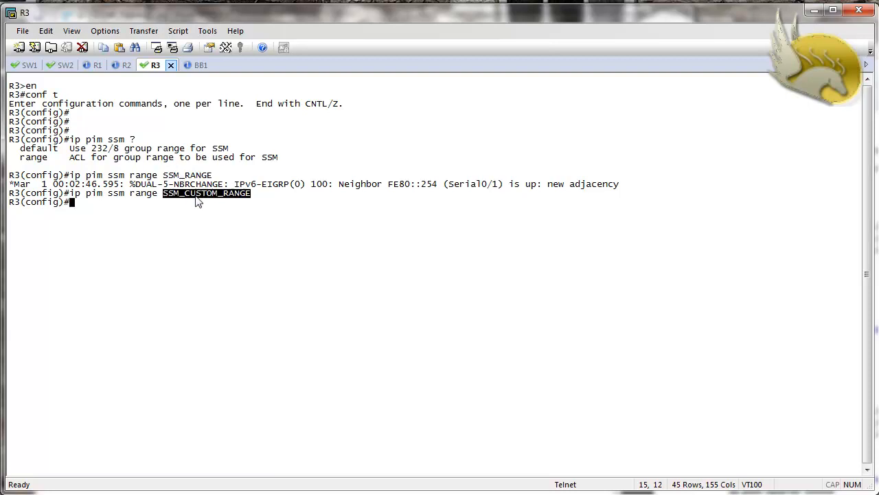
{"action": "key", "text": "enter"}
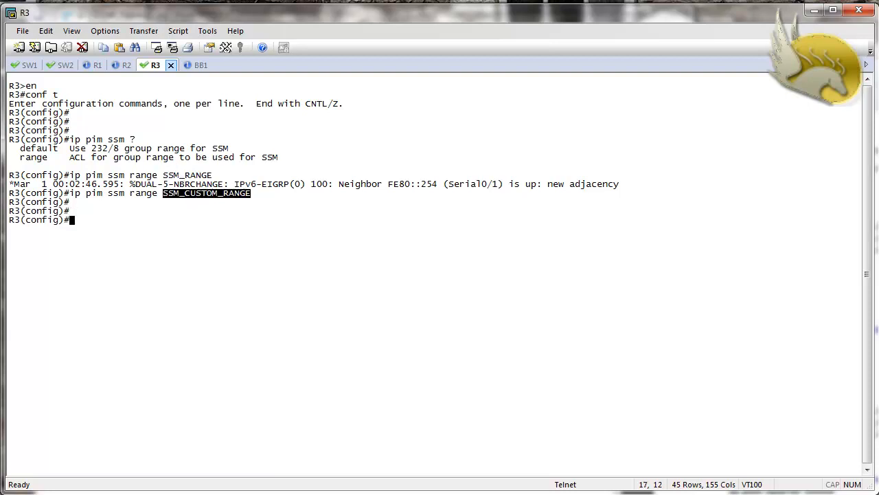
- Define standard access list SSM_CUSTOM_RANGE on R3 with 'permit 229.3.3.3'
{"action": "type", "text": "ip access-li"}
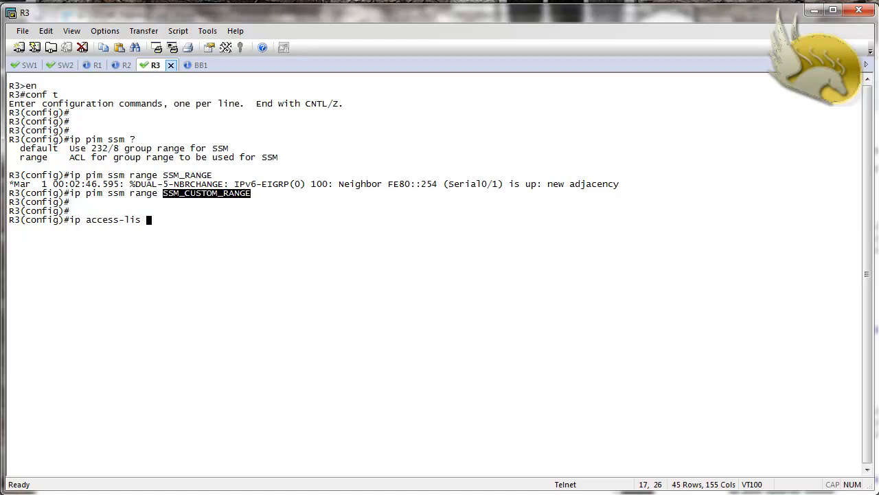
{"action": "type", "text": "stan"}
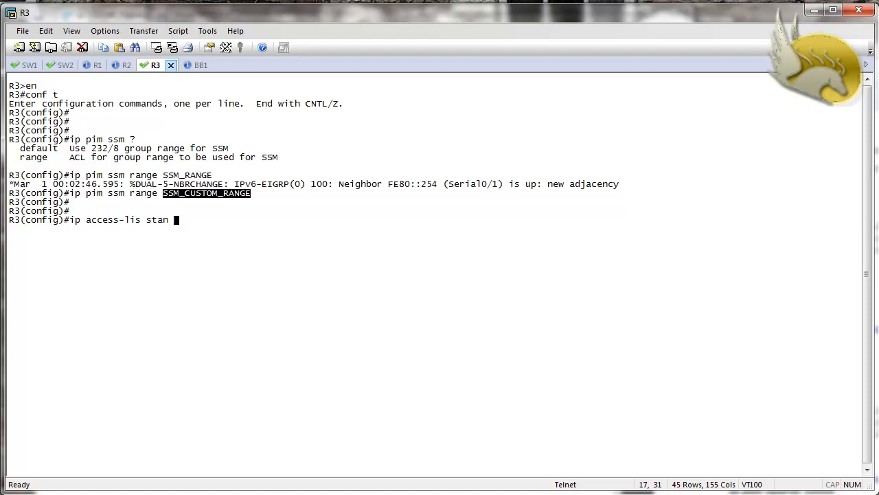
{"action": "type", "text": "SSM_CUSTOM_RANGE"}
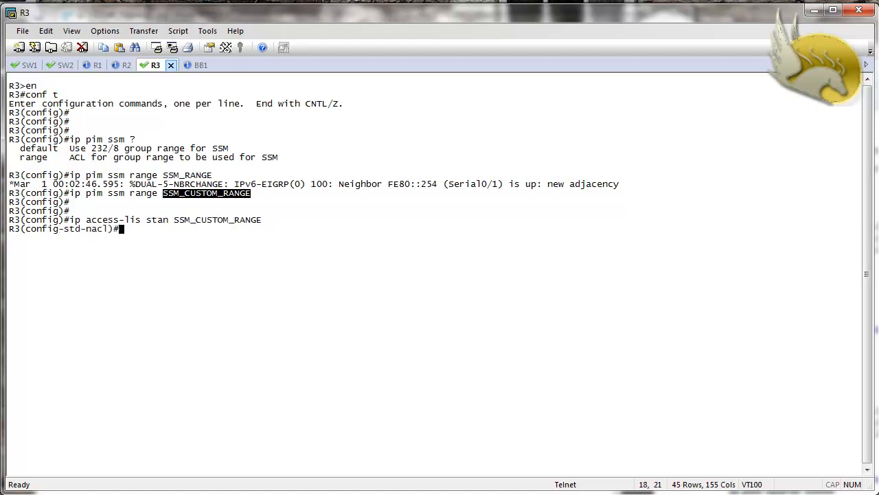
{"action": "type", "text": "permit"}
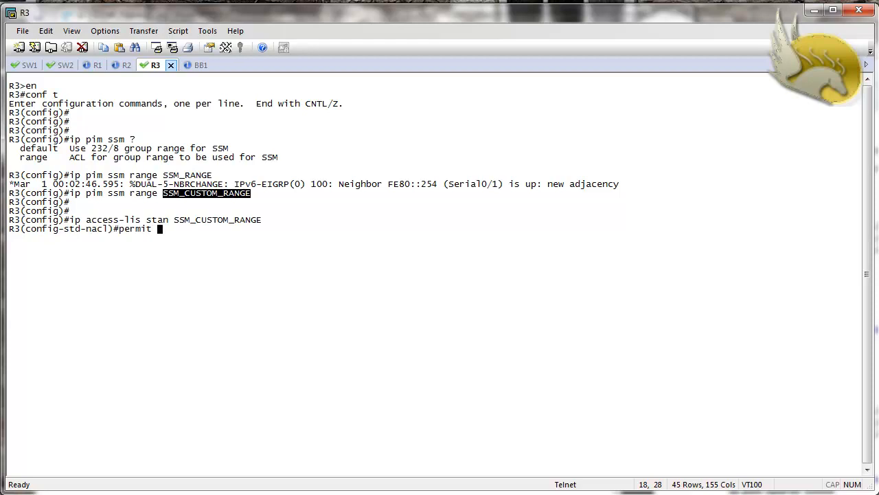
{"action": "type", "text": "2"}
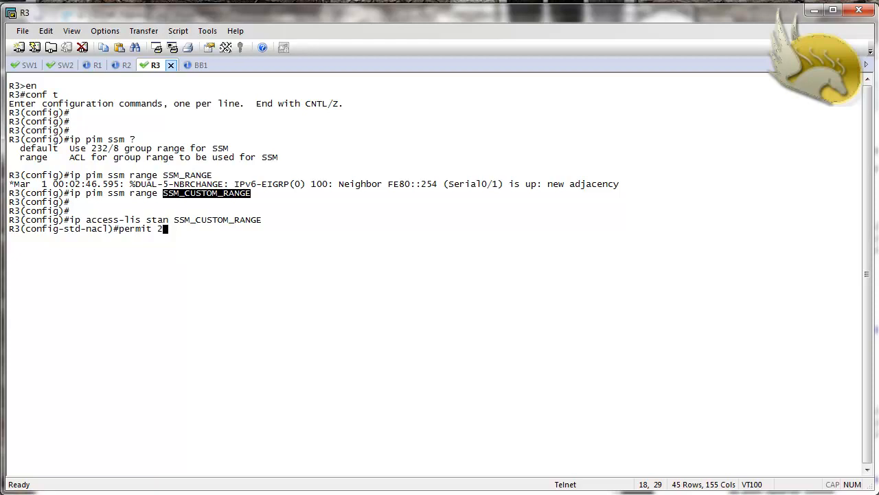
{"action": "type", "text": "29.3.3.3"}
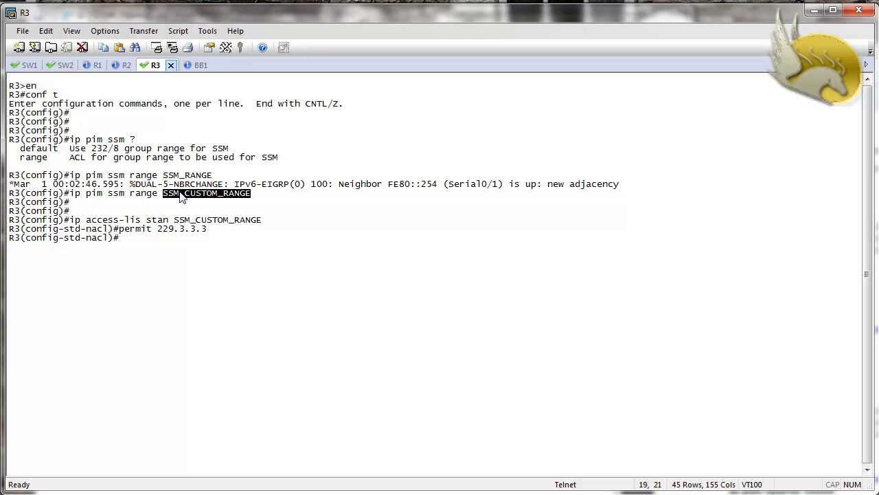
{"action": "mouse_move", "coordinate": [227, 250]}
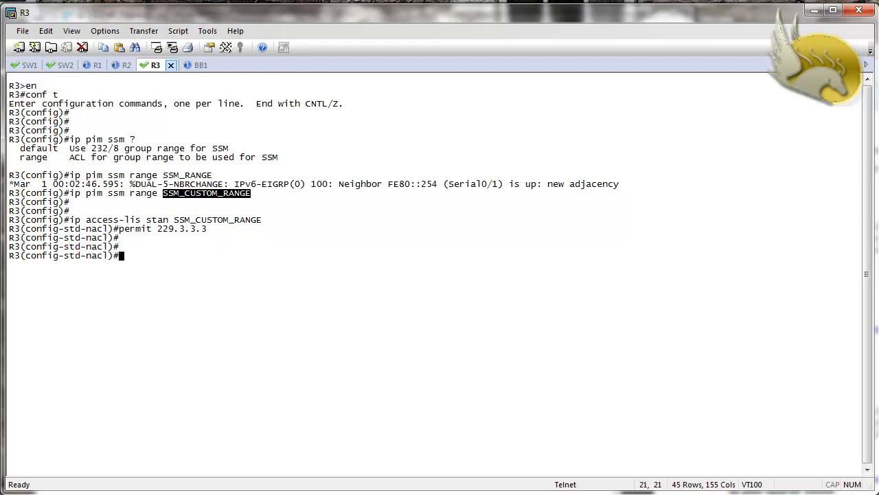
{"action": "mouse_move", "coordinate": [228, 250]}
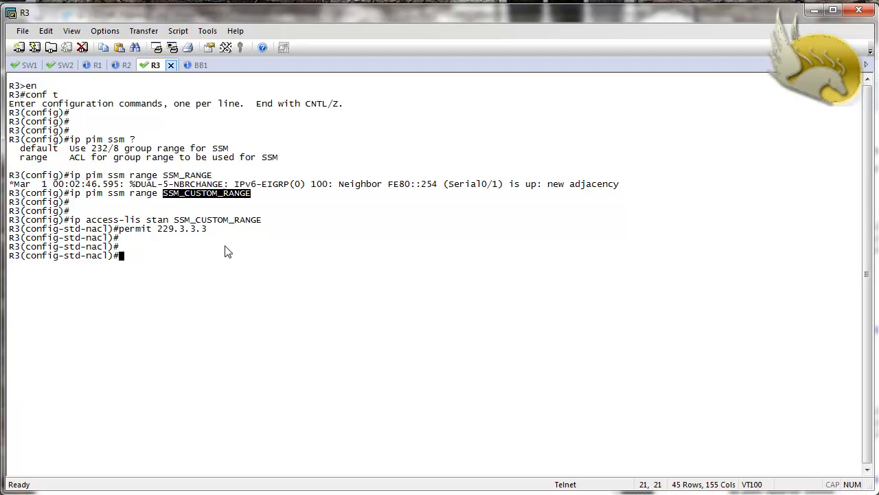
{"action": "mouse_move", "coordinate": [66, 65]}
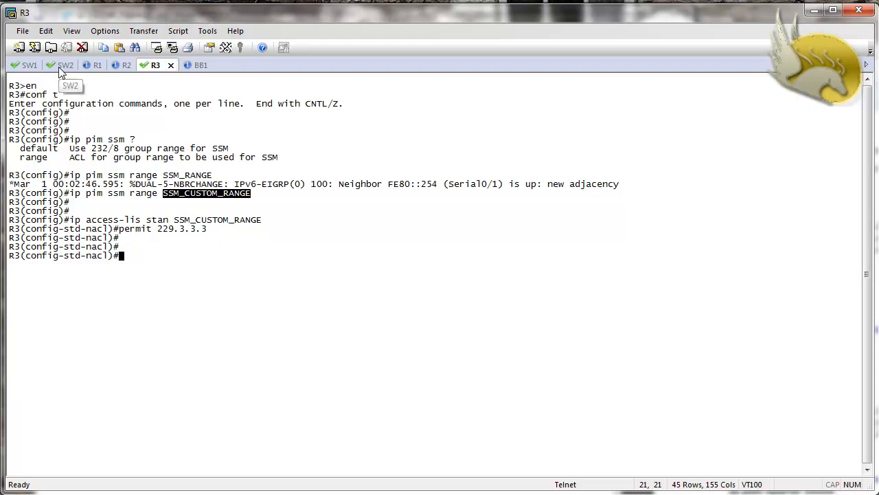
- Enter config mode on SW2 and apply 'ip pim ssm range SSM_CUSTOM_RANGE', then view R3's session
{"action": "left_click", "coordinate": [66, 64]}
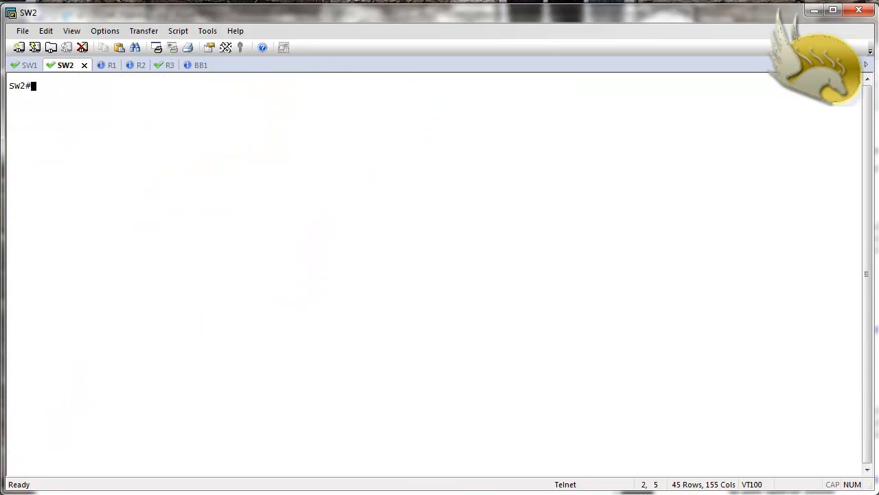
{"action": "type", "text": "ip pim"}
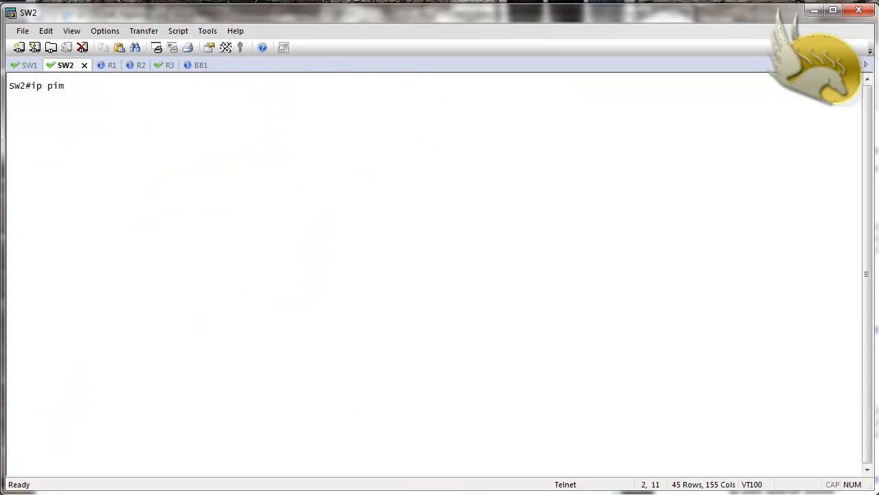
{"action": "type", "text": "ssm"}
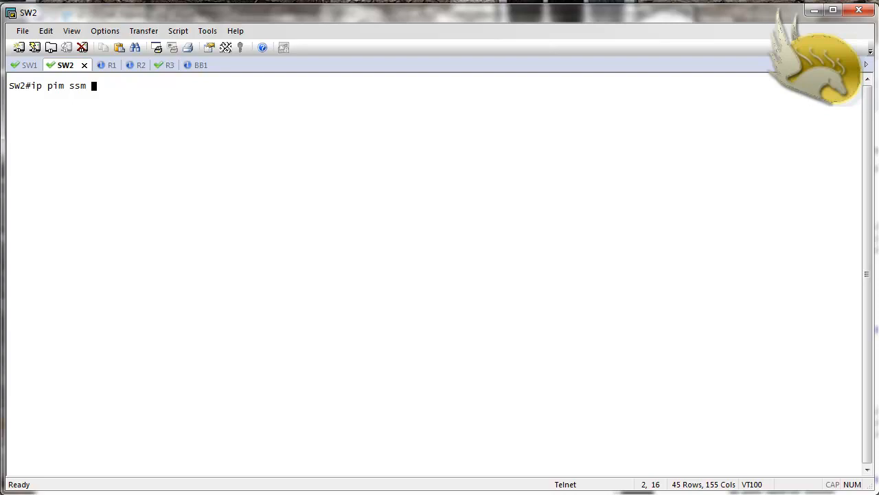
{"action": "type", "text": "rage"}
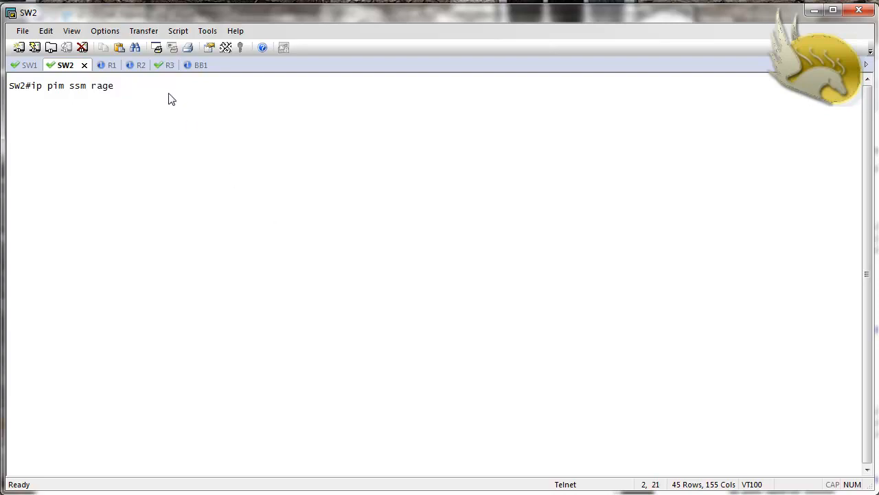
{"action": "type", "text": "SSM_CUSTOM_RANGE"}
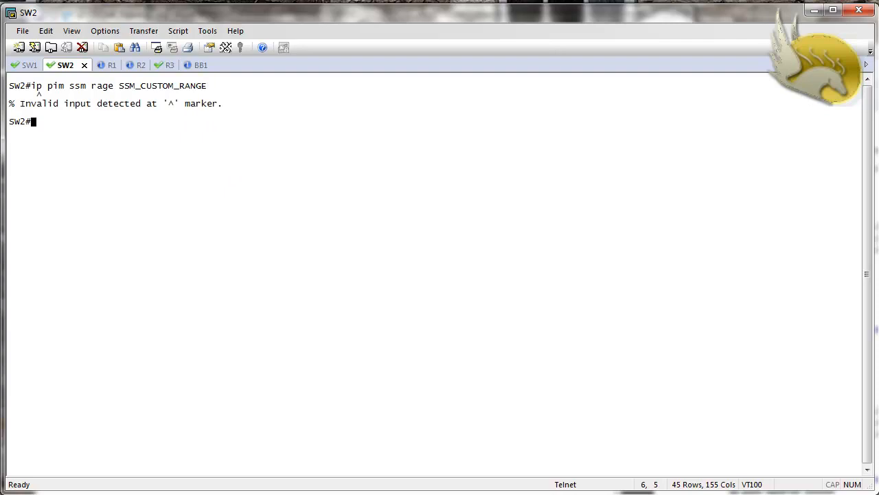
{"action": "type", "text": "conf t"}
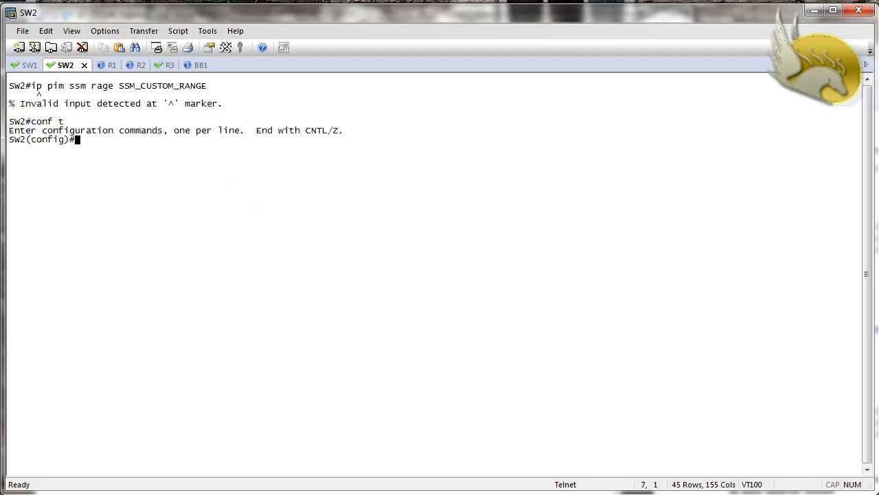
{"action": "type", "text": "ip pim ssm ran SSM_CUSTOM_RANGE"}
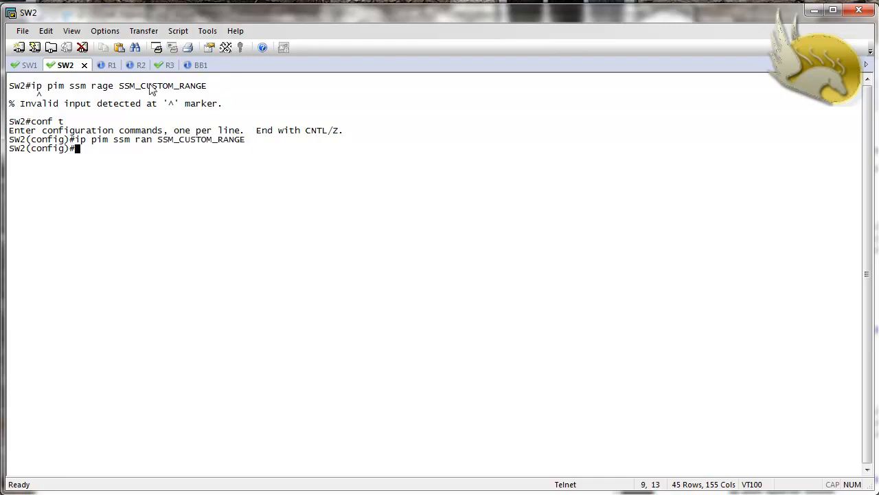
{"action": "left_click", "coordinate": [155, 64]}
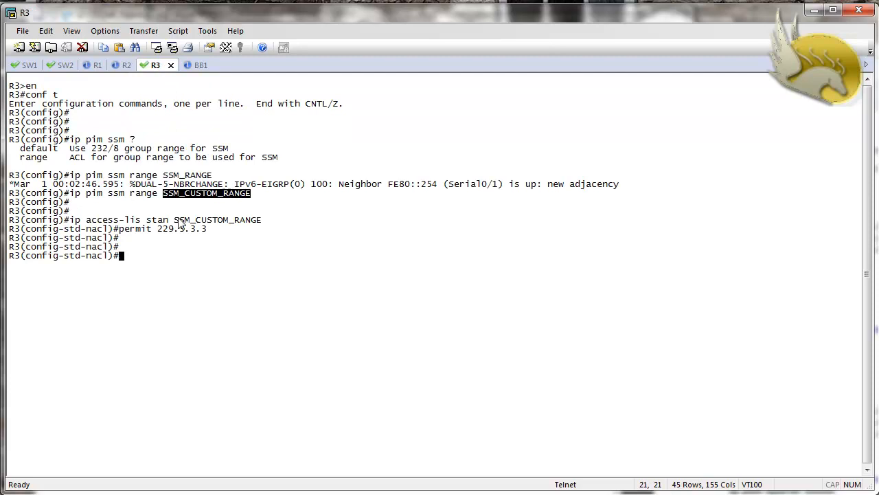
{"action": "mouse_move", "coordinate": [122, 233]}
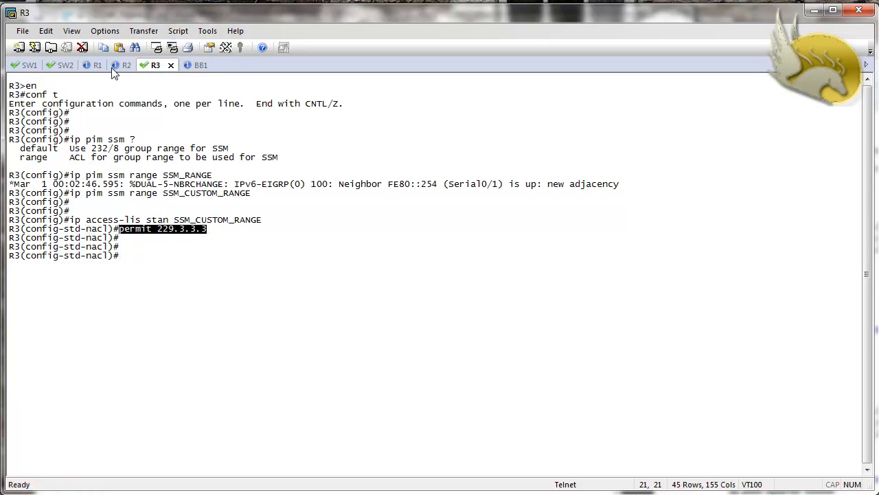
- Back on SW2, begin the standard access list command, retyping after a mistaken first attempt
{"action": "left_click", "coordinate": [65, 64]}
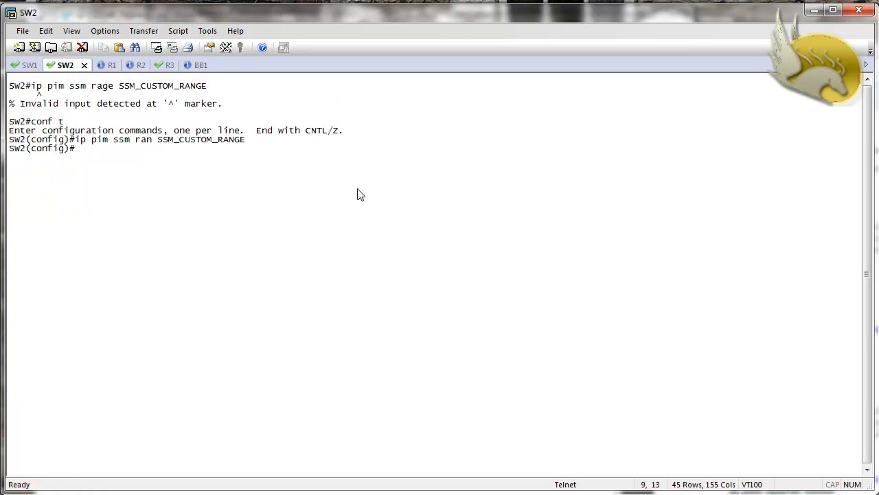
{"action": "type", "text": "ip acc"}
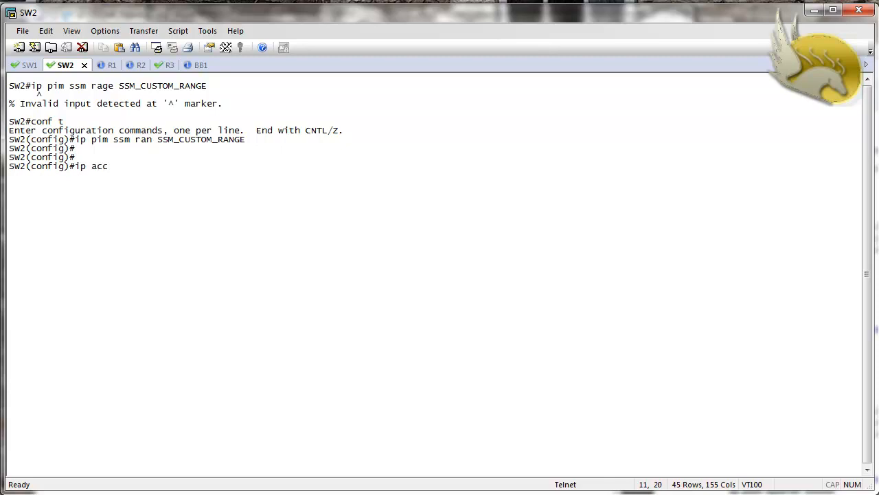
{"action": "type", "text": "stan permit 229.3.3.3"}
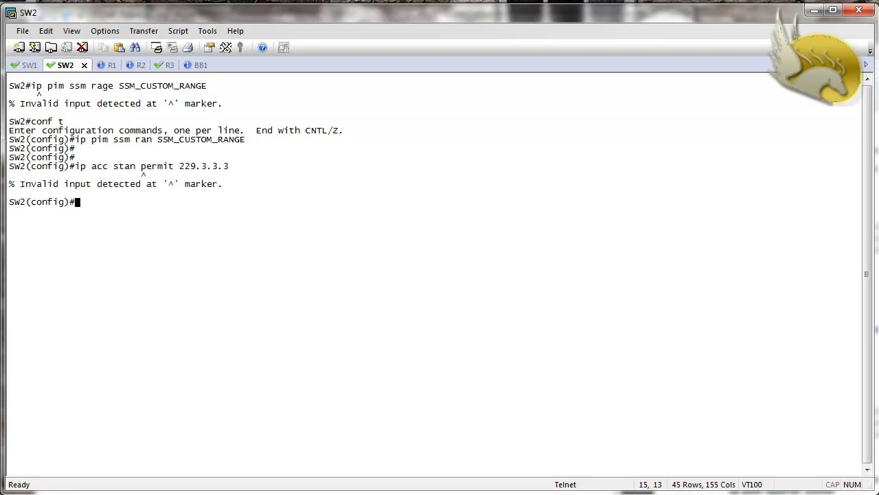
{"action": "type", "text": "ip access s"}
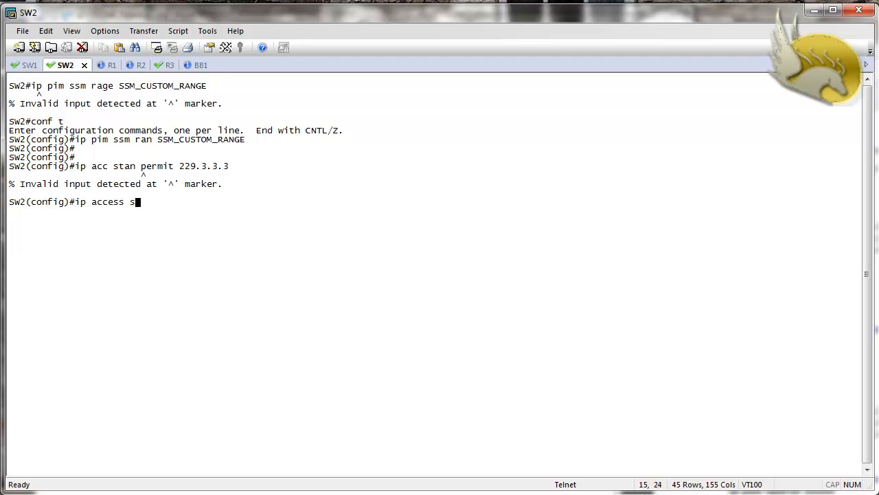
{"action": "type", "text": "tan"}
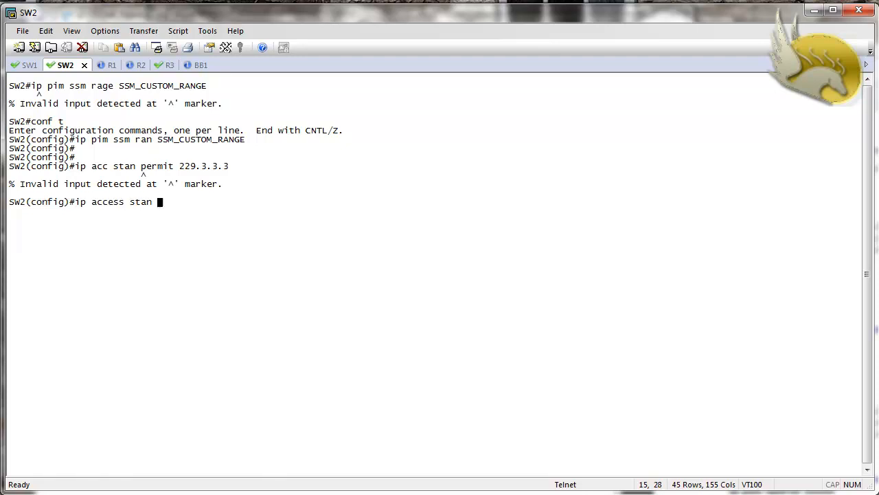
- Name the list SSM_CUSTOM_RANGE, permit 229.3.3.3, and enter VLAN 16 interface configuration
{"action": "type", "text": "SSM"}
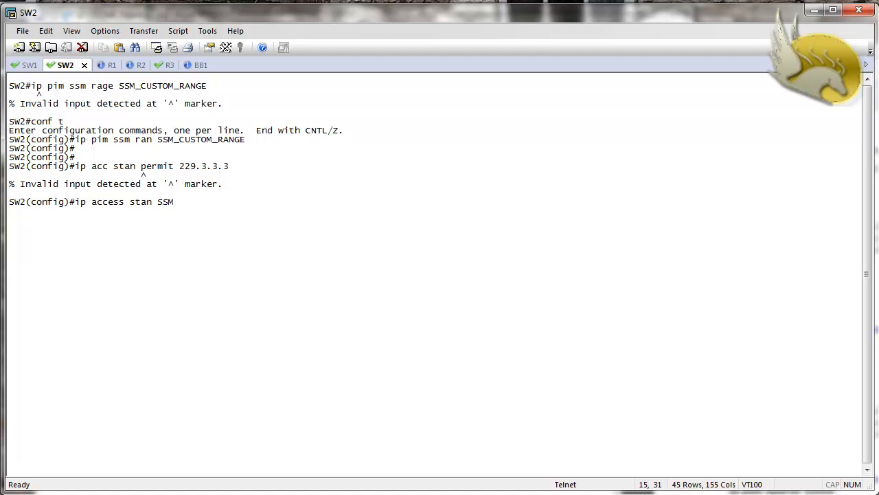
{"action": "type", "text": "_CUSTOM_RAN"}
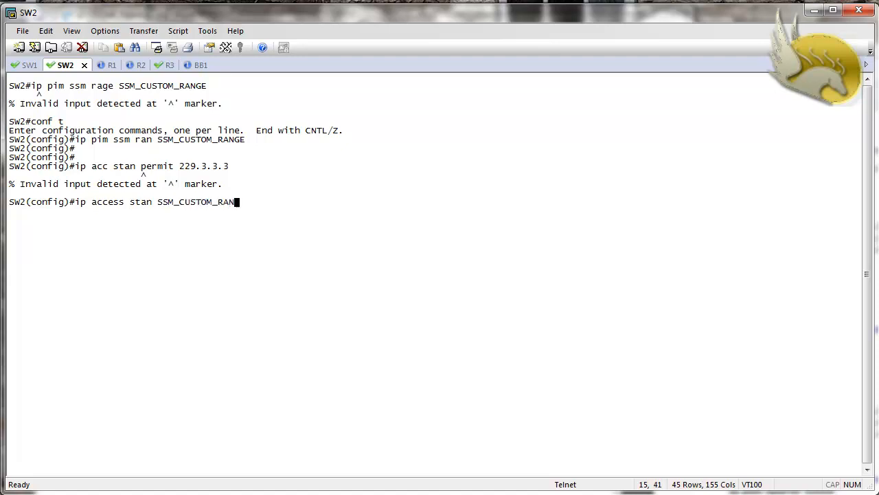
{"action": "type", "text": "permit 229.3.3.3"}
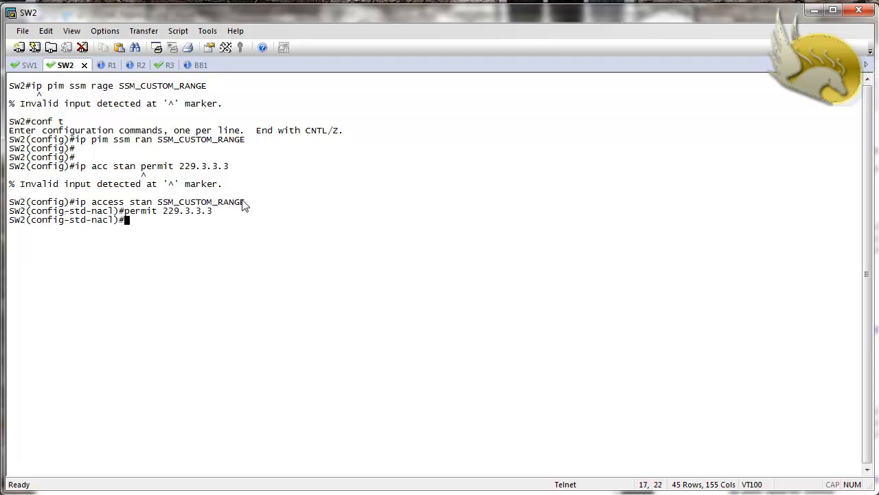
{"action": "mouse_move", "coordinate": [319, 219]}
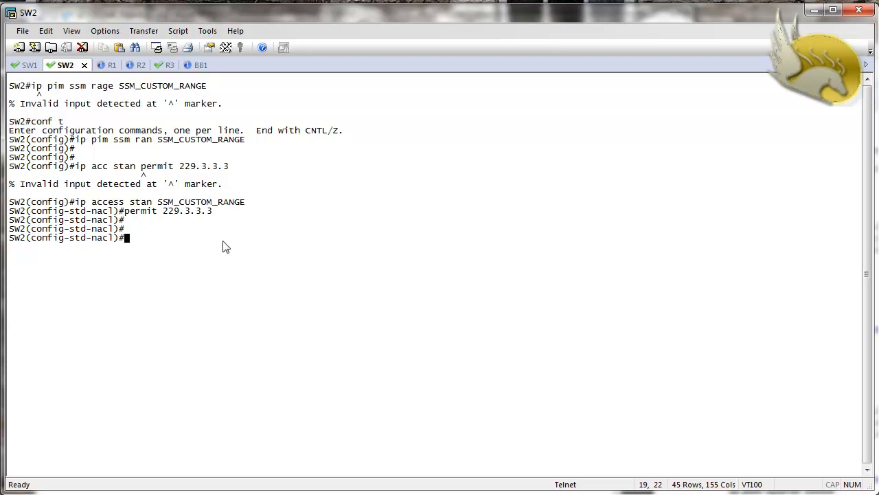
{"action": "mouse_move", "coordinate": [173, 248]}
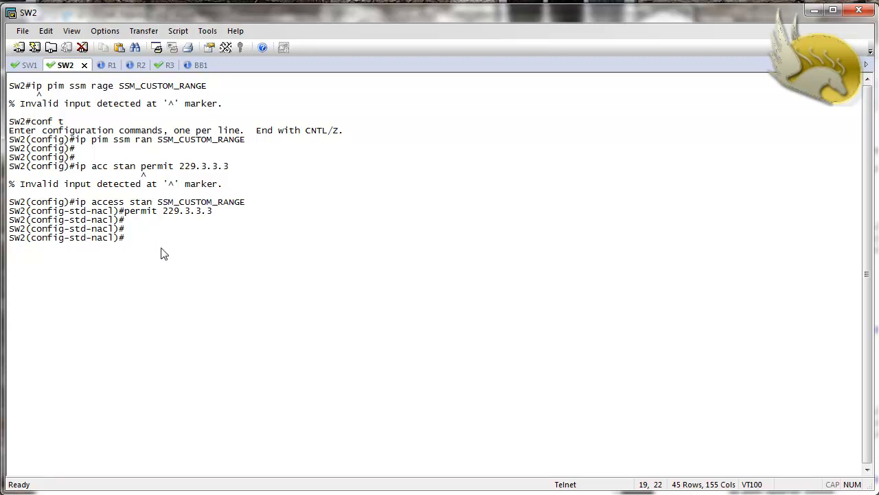
{"action": "mouse_move", "coordinate": [251, 242]}
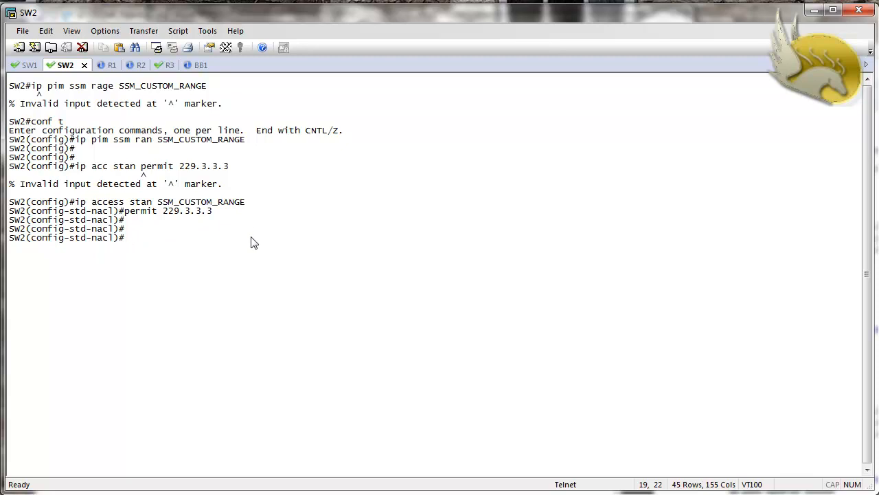
{"action": "type", "text": "int vl16"}
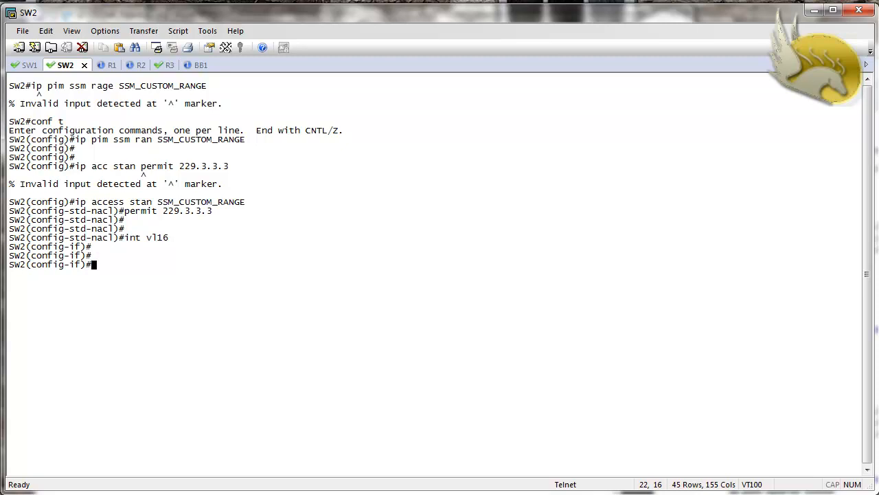
- Enable PIM sparse mode and IGMP version 3 on SW2's VLAN 16 interface
{"action": "type", "text": "ip pim spa"}
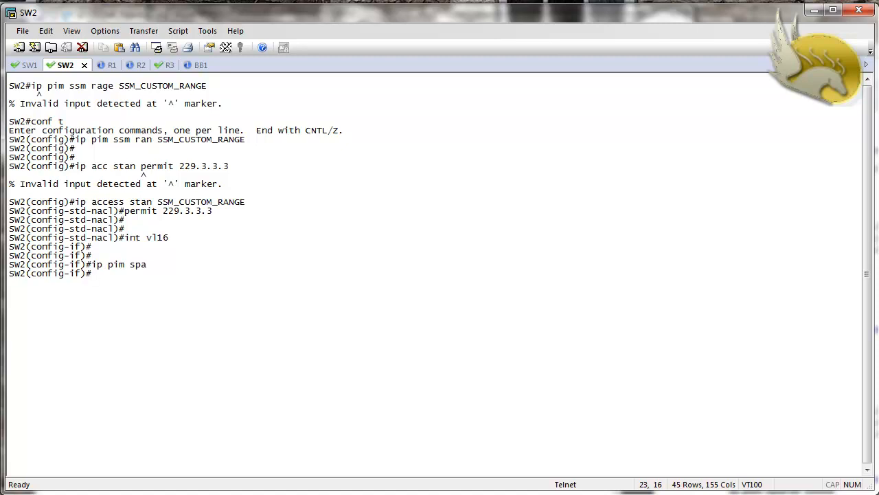
{"action": "type", "text": "ip"}
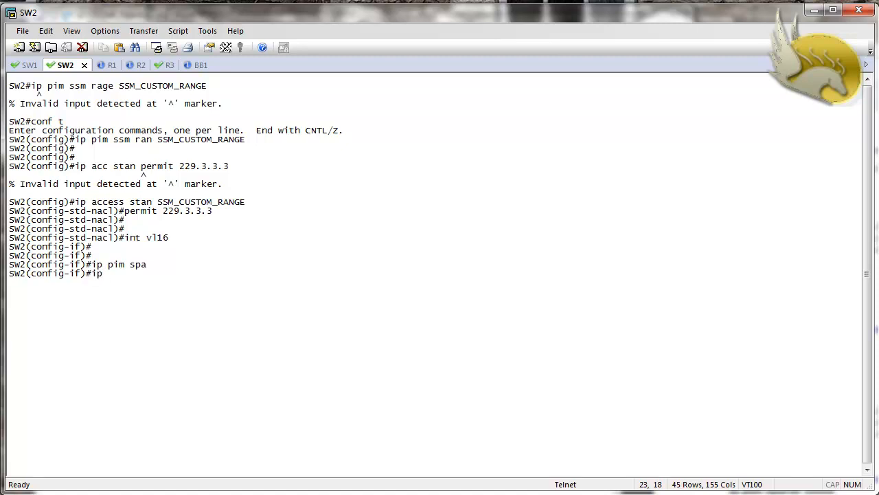
{"action": "type", "text": "igmp ver3"}
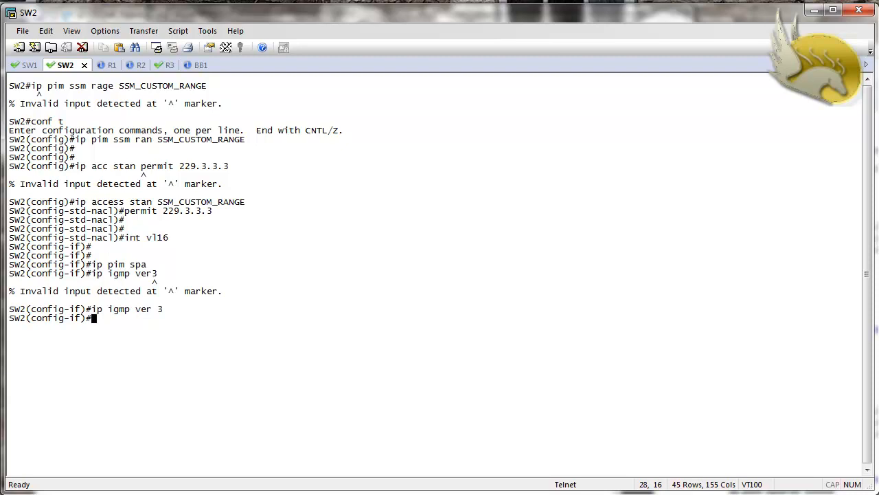
{"action": "key", "text": "enter"}
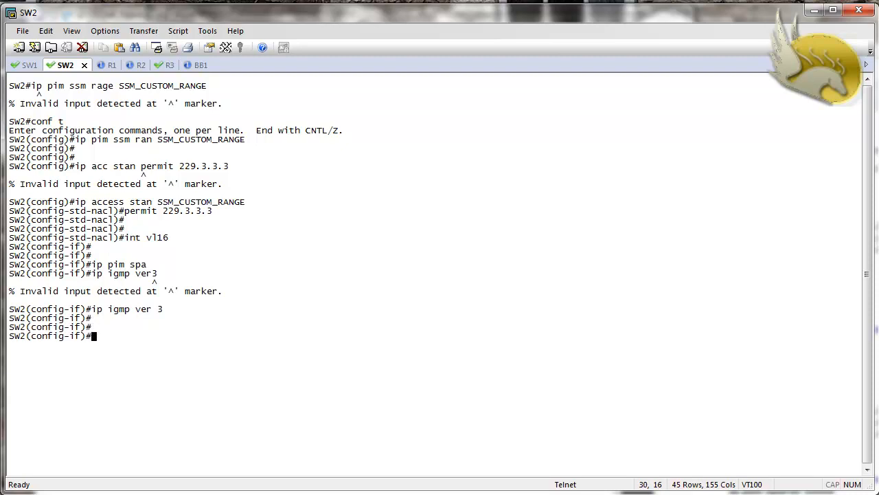
- Join group 229.3.3.3 from source 110.1.3.3 with 'ip igmp join-group' on VLAN 16
{"action": "type", "text": "ip igmp join-group"}
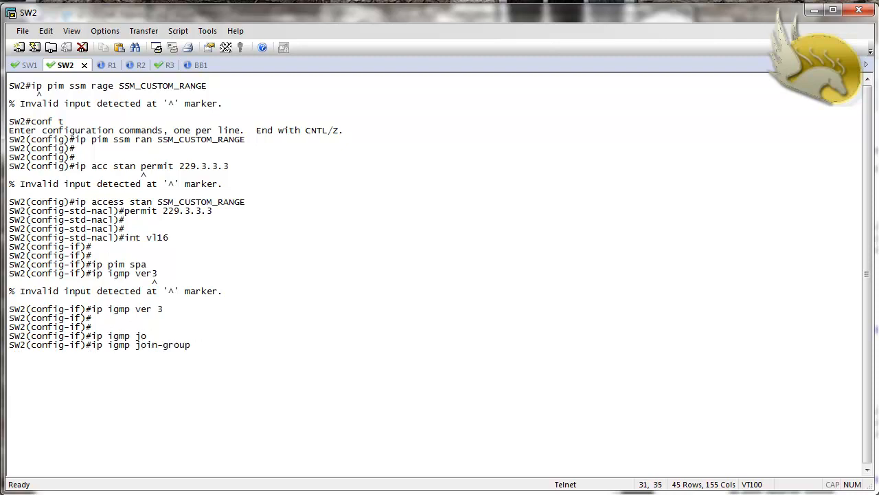
{"action": "type", "text": "229.3."}
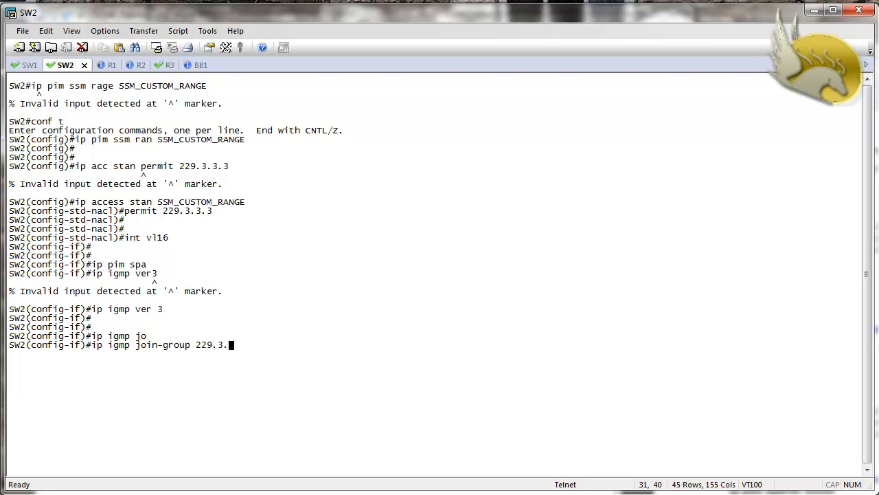
{"action": "type", "text": "3.3"}
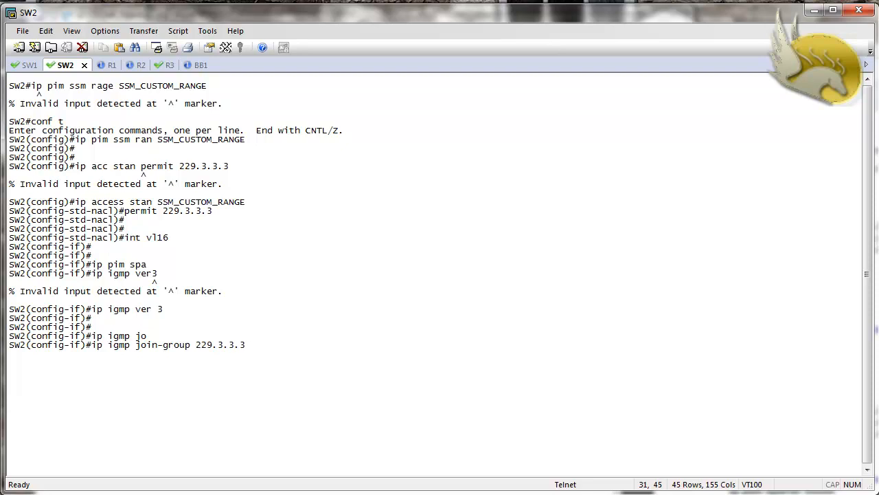
{"action": "type", "text": "sou"}
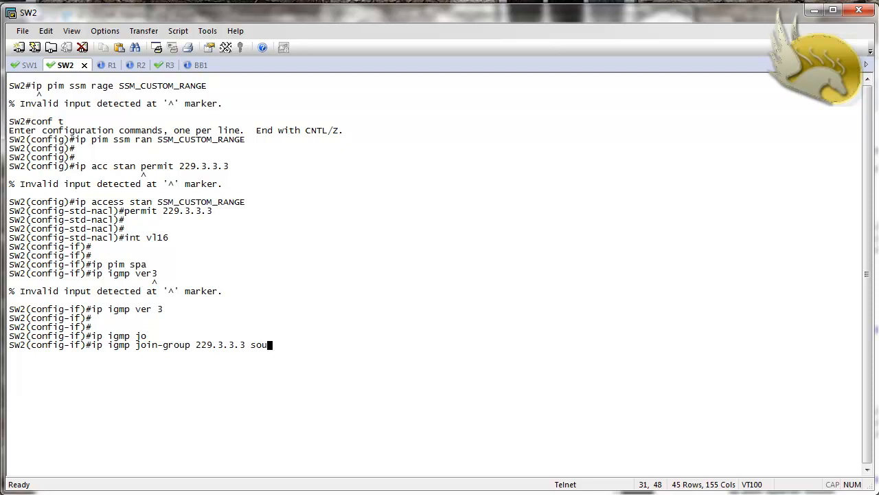
{"action": "type", "text": "rce"}
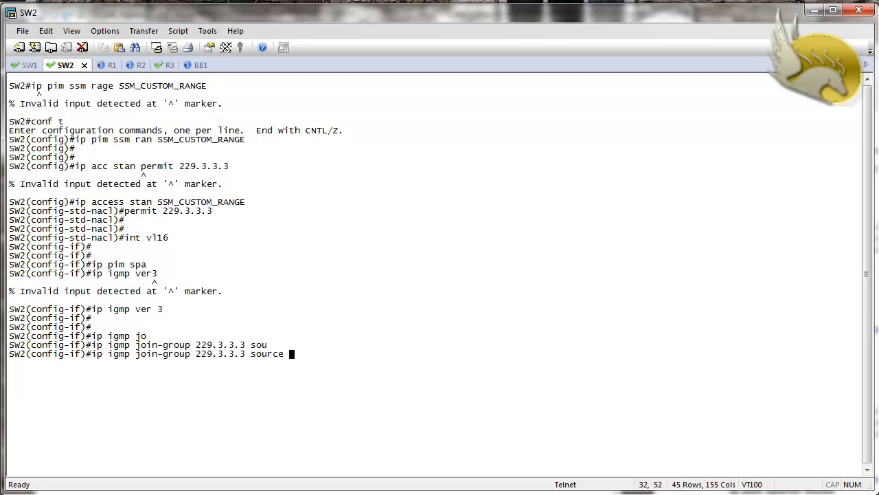
{"action": "type", "text": "110"}
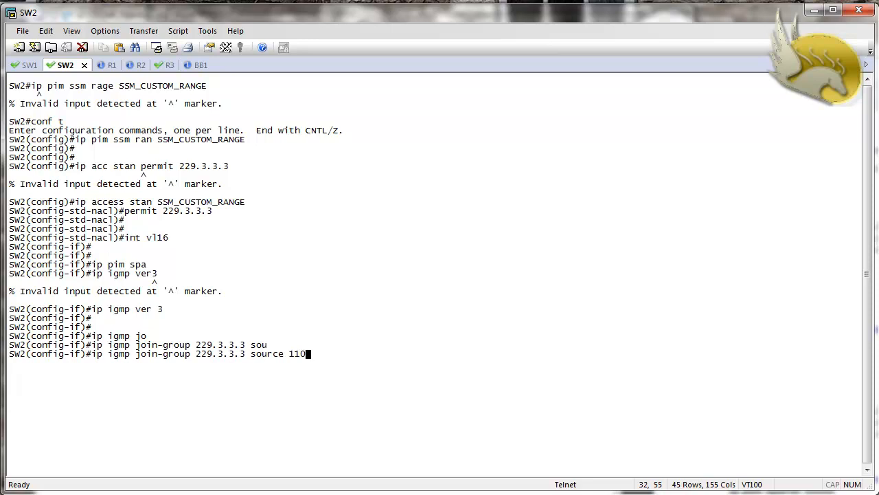
{"action": "type", "text": ".1.3.3"}
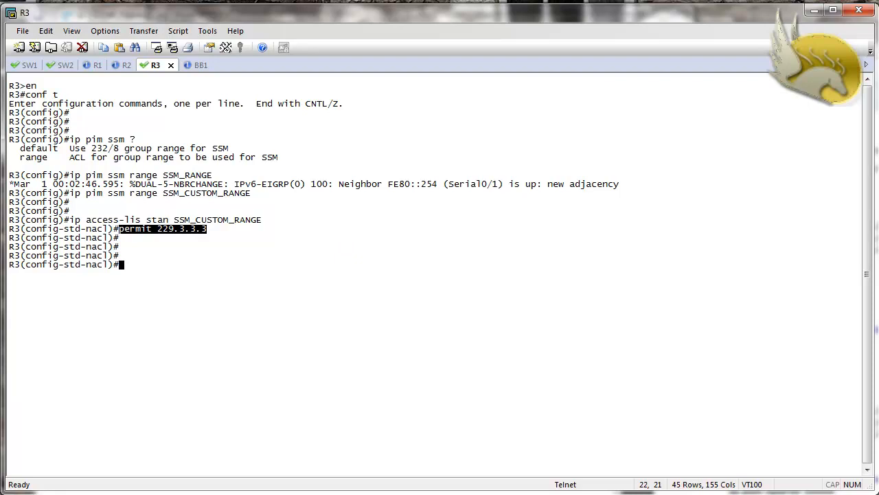
- Ping group 229.3.3.3 from R3's config mode with 'do ping', getting a reply from 10.0.36.6
{"action": "type", "text": "do ping"}
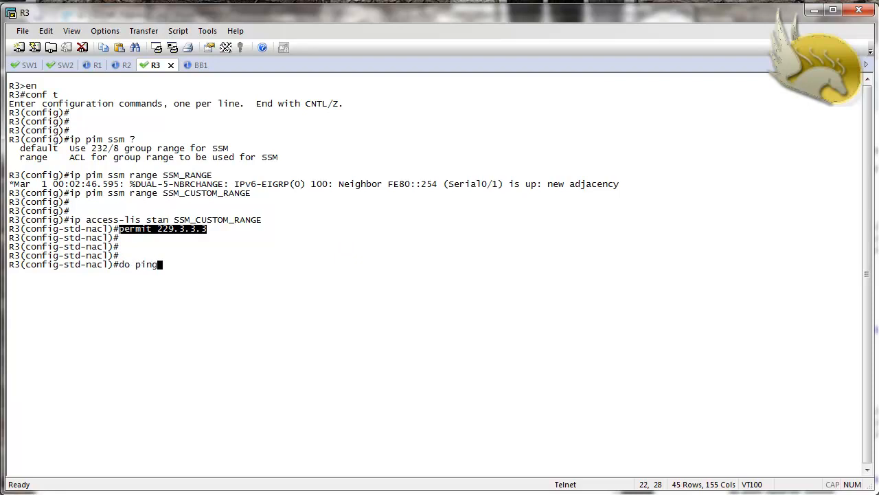
{"action": "type", "text": "229"}
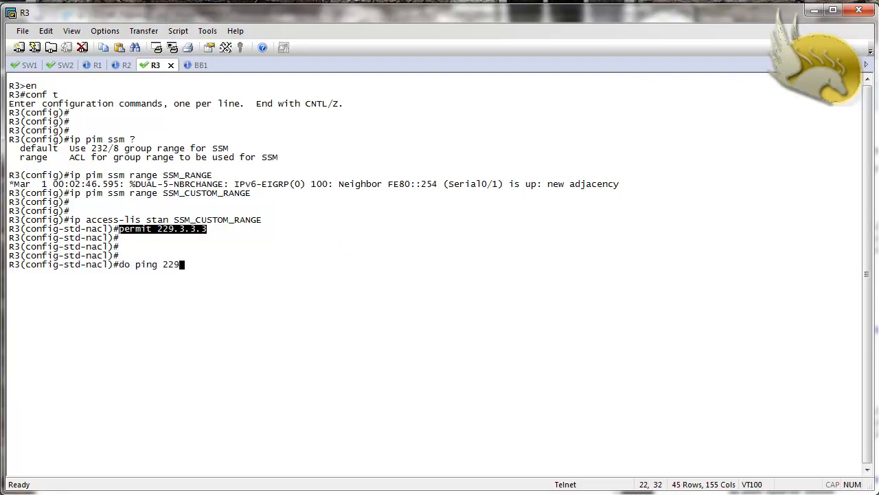
{"action": "type", "text": ".3.3.3"}
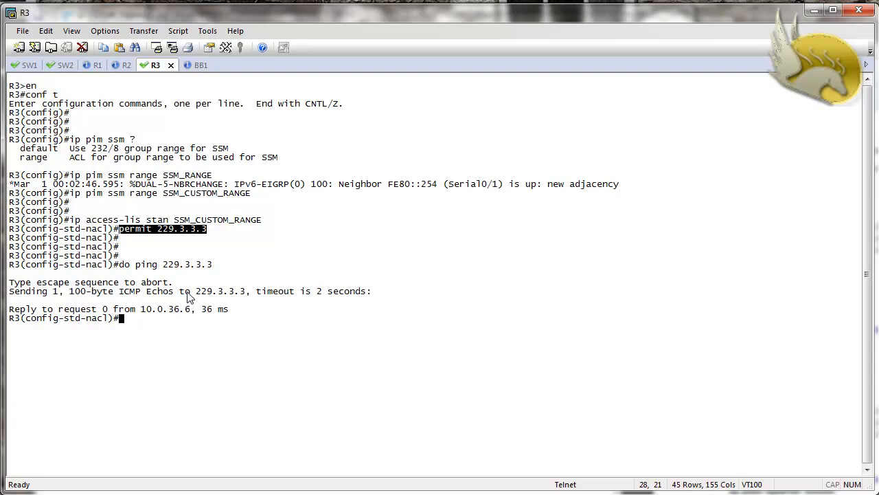
{"action": "mouse_move", "coordinate": [310, 308]}
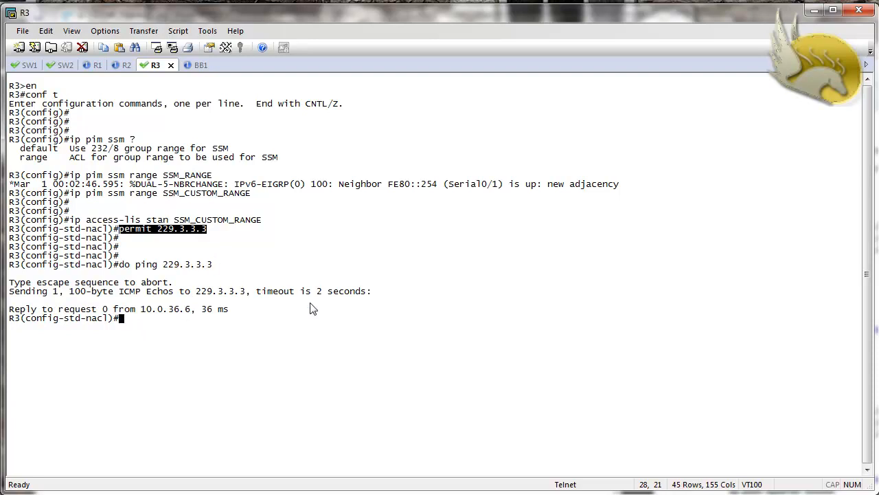
{"action": "mouse_move", "coordinate": [192, 177]}
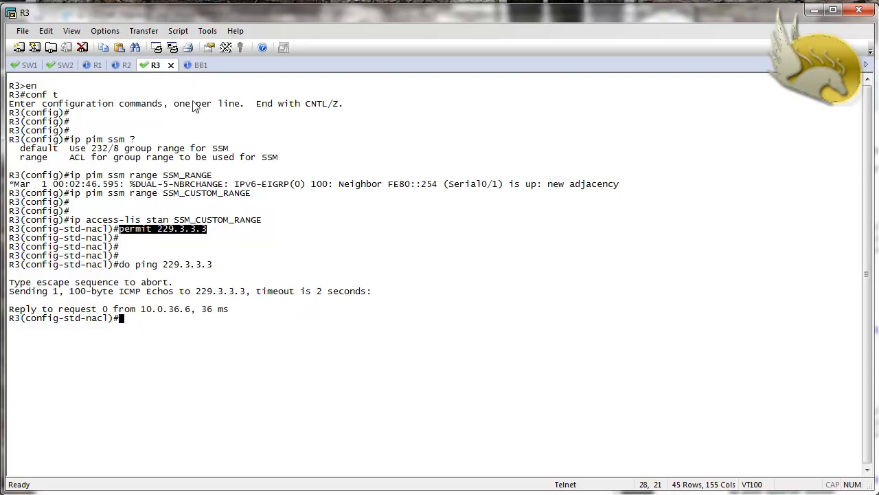
- On BB1, enable privileged mode and ping group 229.3.3.3, which gets no reply
{"action": "left_click", "coordinate": [201, 65]}
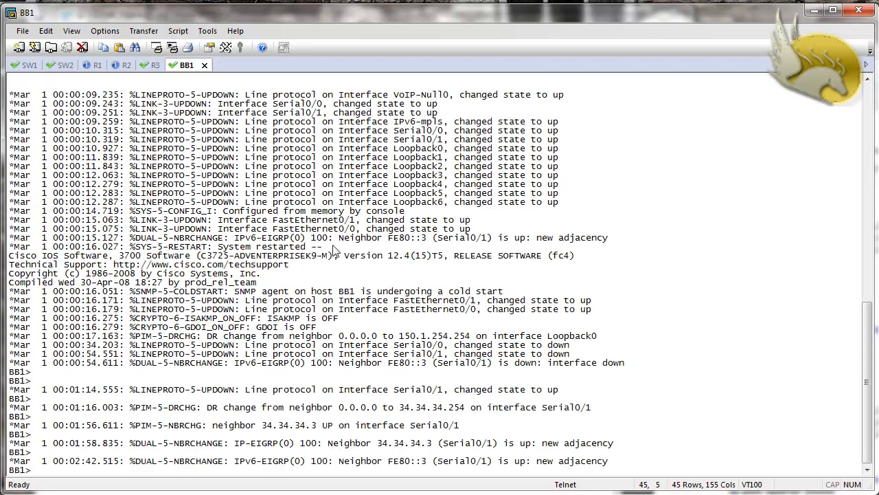
{"action": "type", "text": "ping"}
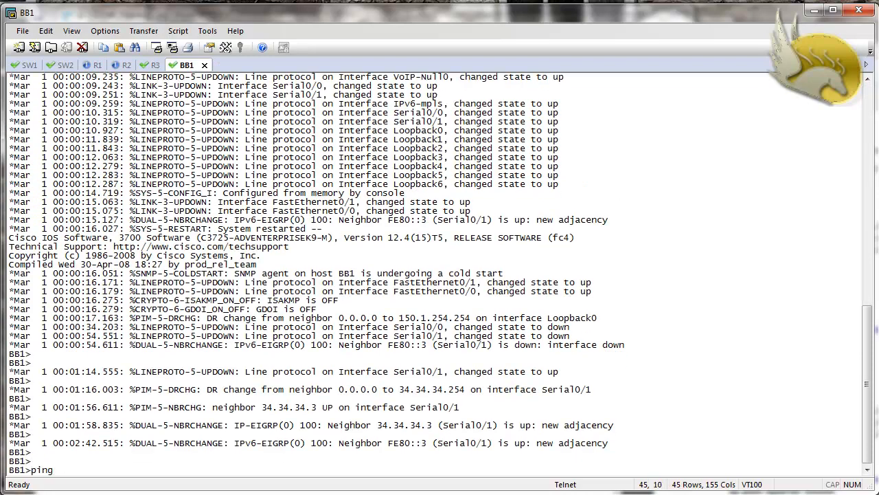
{"action": "type", "text": "229"}
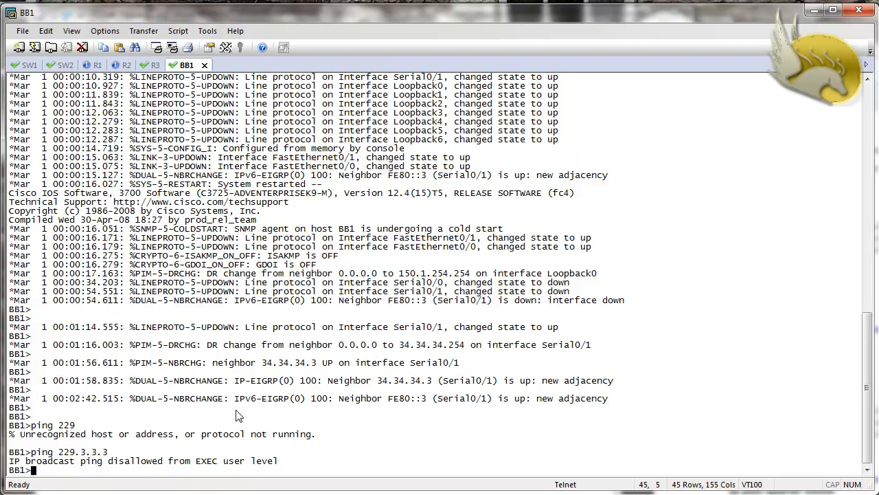
{"action": "type", "text": "en"}
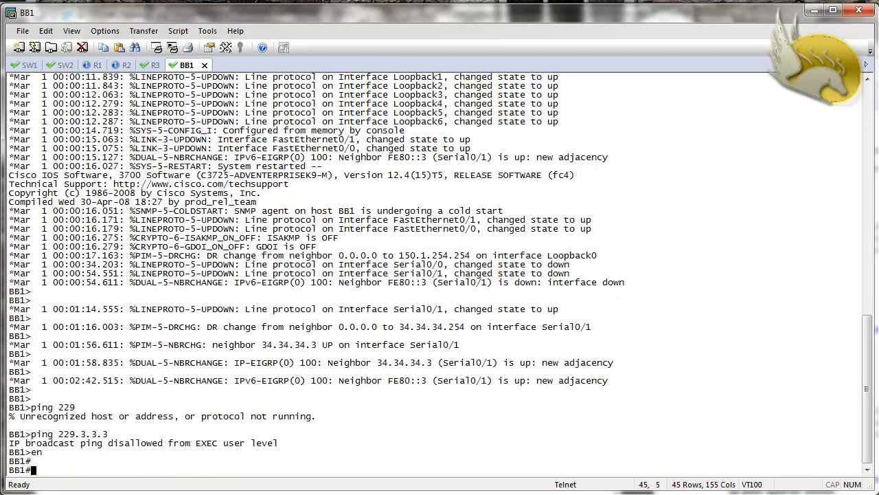
{"action": "type", "text": "ping 229.3.3.3"}
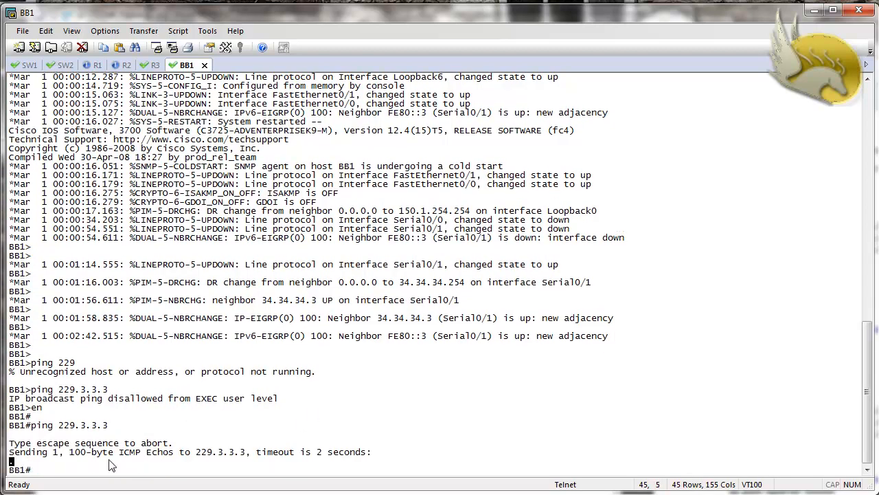
- In BB1 config mode, set the PIM SSM range to access list SSM
{"action": "type", "text": "conf t"}
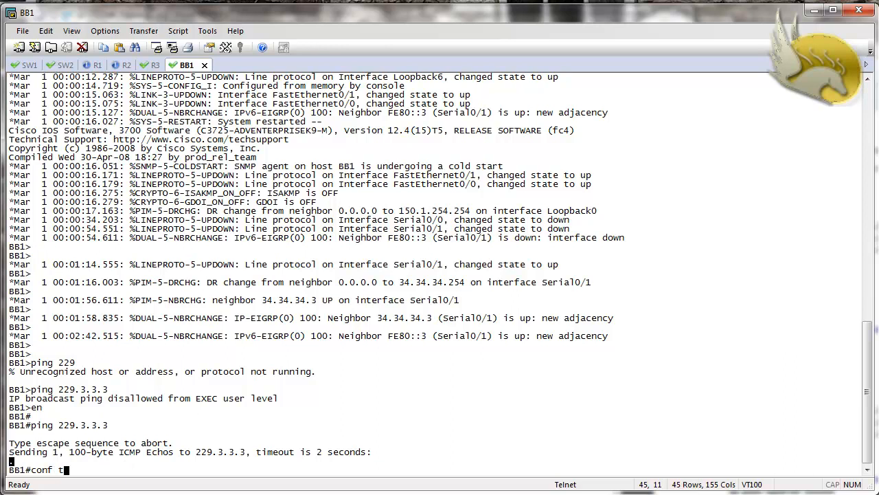
{"action": "type", "text": "ip pim"}
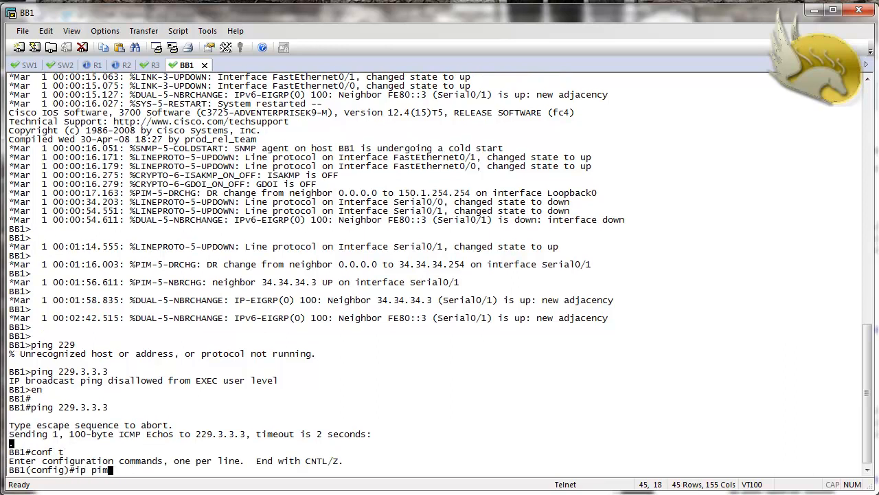
{"action": "type", "text": "ssm range"}
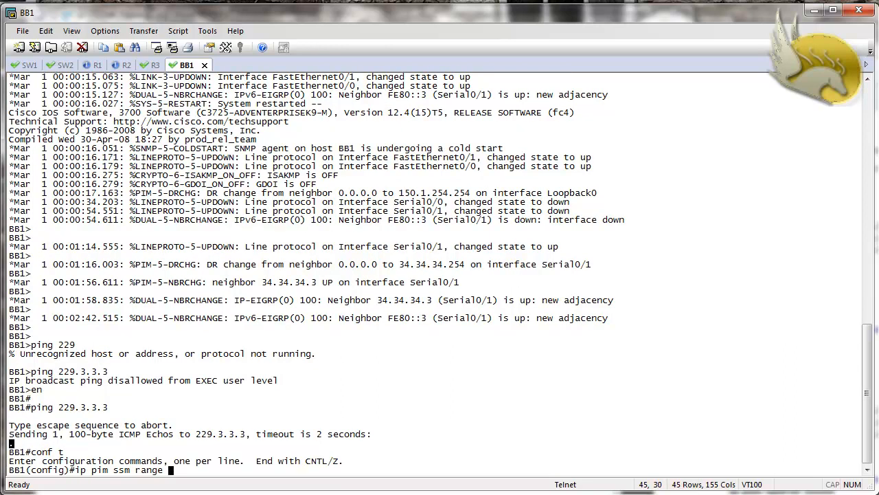
{"action": "type", "text": "SS_"}
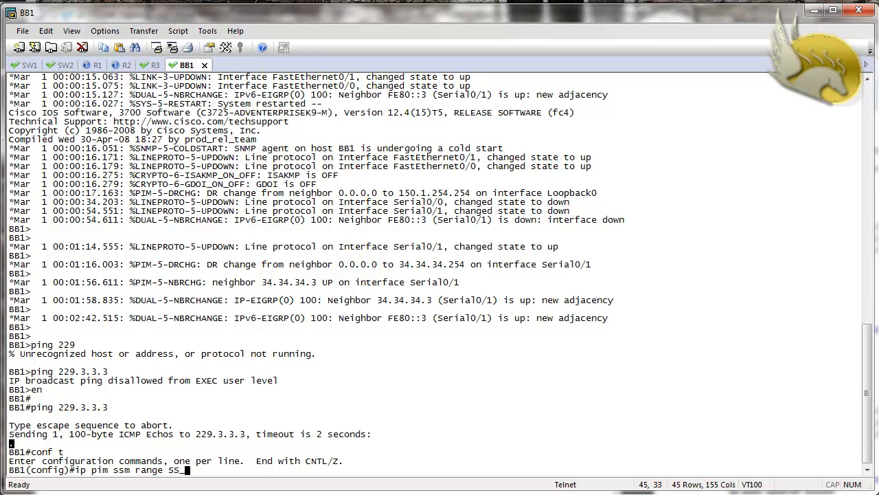
{"action": "key", "text": "backspace"}
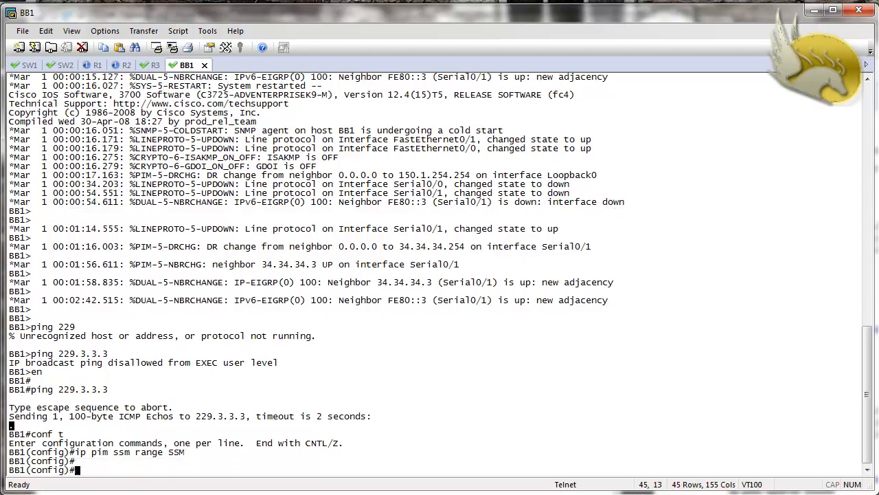
- Create standard access list SSM permitting 229.3.3.3, re-ping the group with no reply, and go to SW2
{"action": "type", "text": "ip acces"}
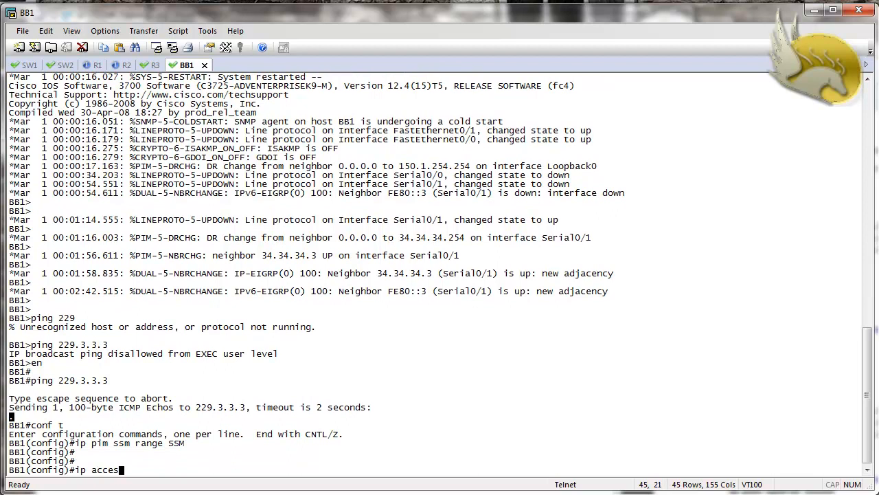
{"action": "type", "text": "s stan"}
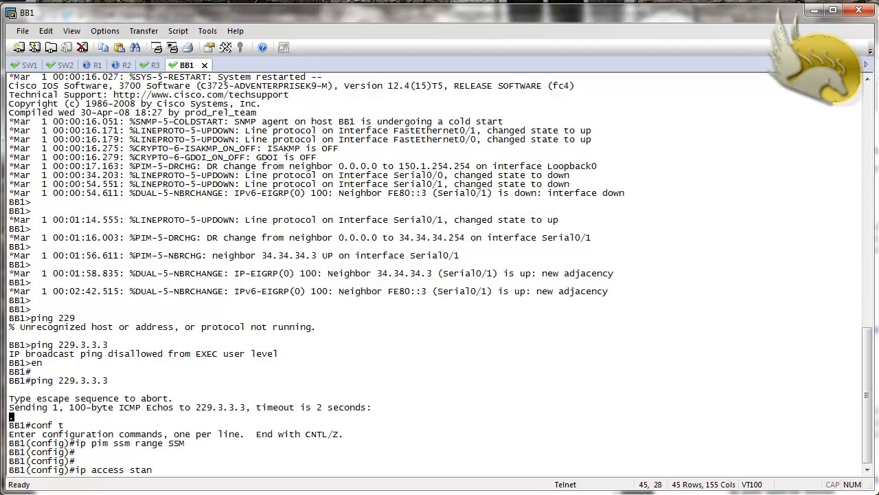
{"action": "type", "text": "SSM"}
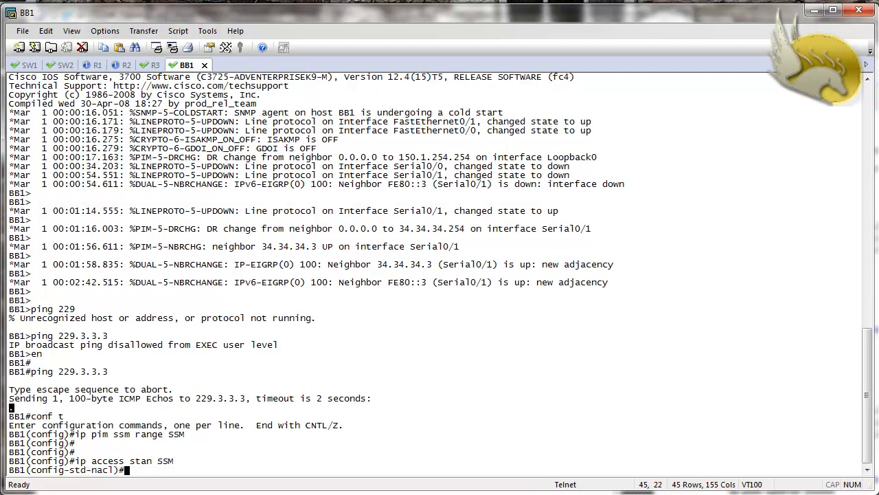
{"action": "type", "text": "permit 229.3.3.3"}
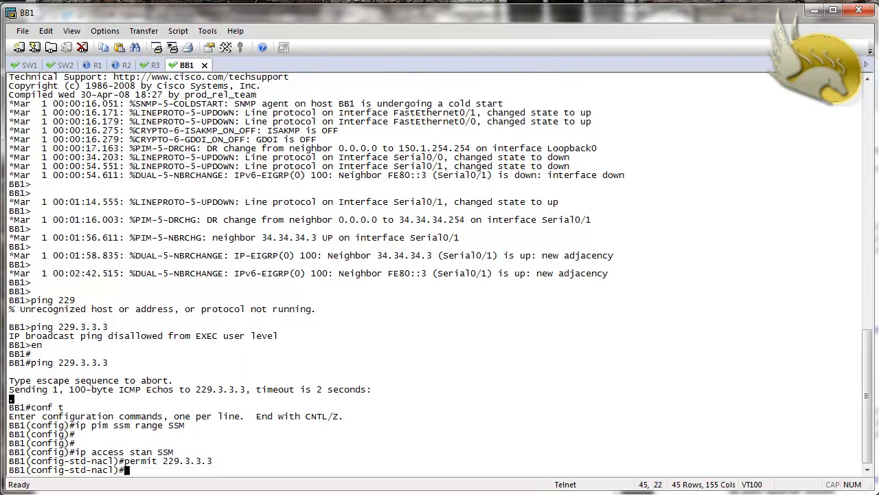
{"action": "type", "text": "end"}
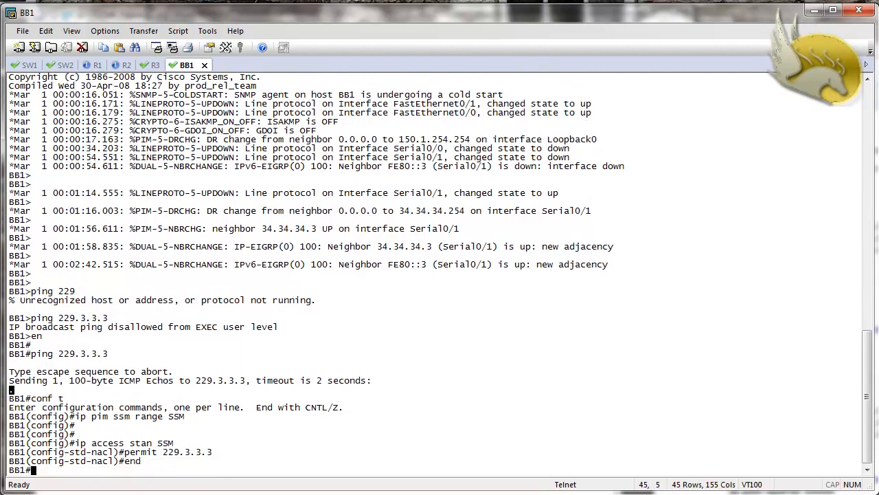
{"action": "type", "text": "ping 229.3.3.3"}
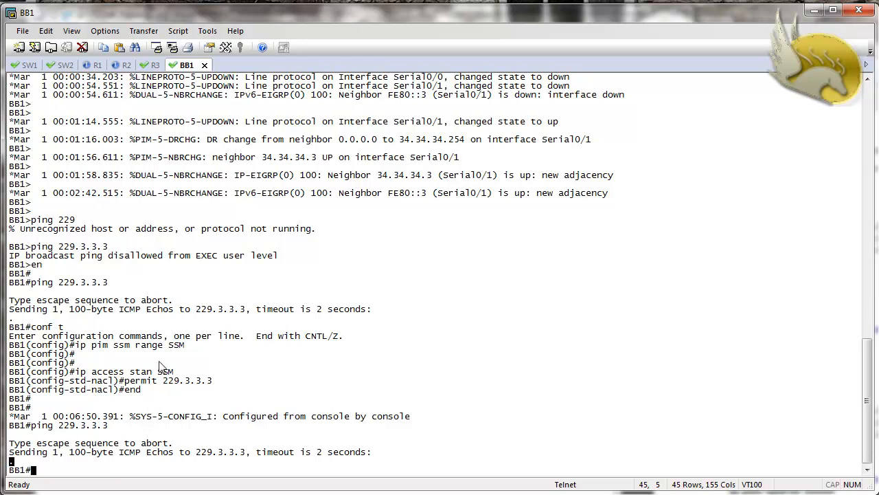
{"action": "mouse_move", "coordinate": [192, 281]}
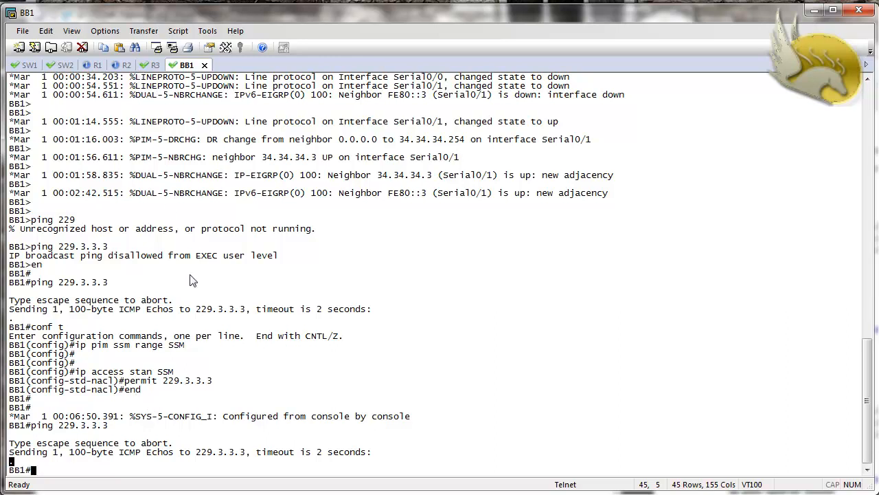
{"action": "left_click", "coordinate": [66, 64]}
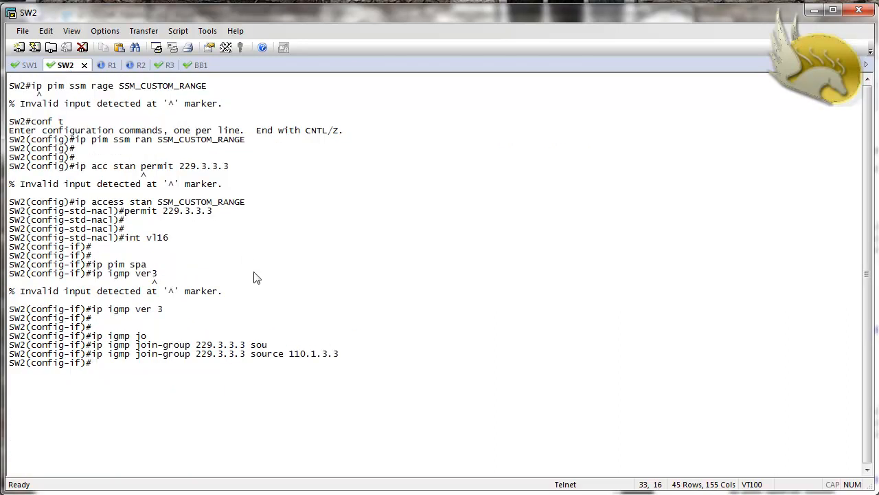
{"action": "mouse_move", "coordinate": [281, 359]}
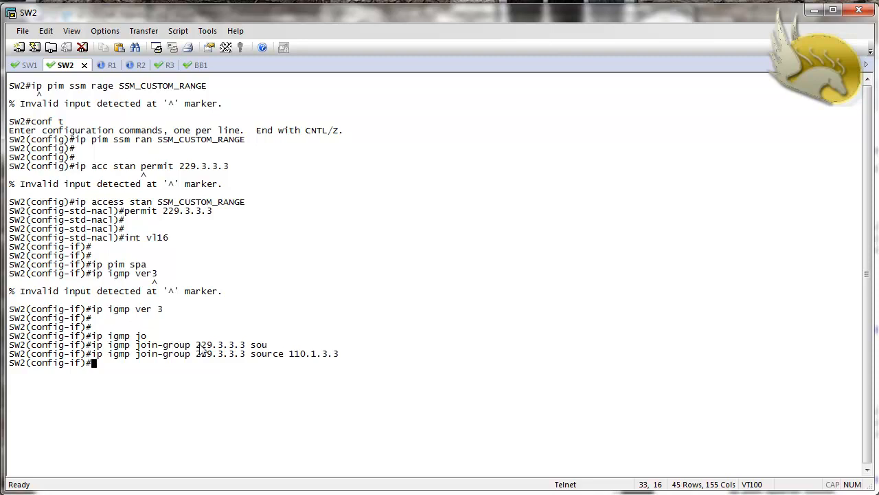
{"action": "mouse_move", "coordinate": [181, 359]}
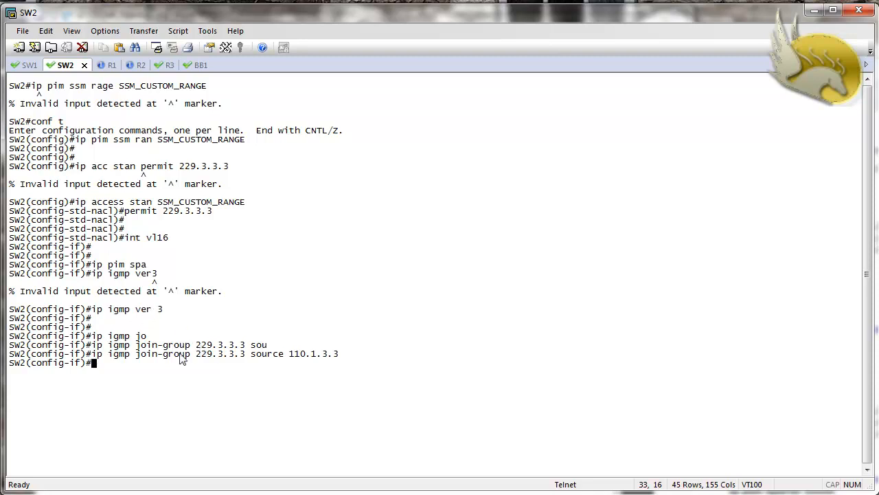